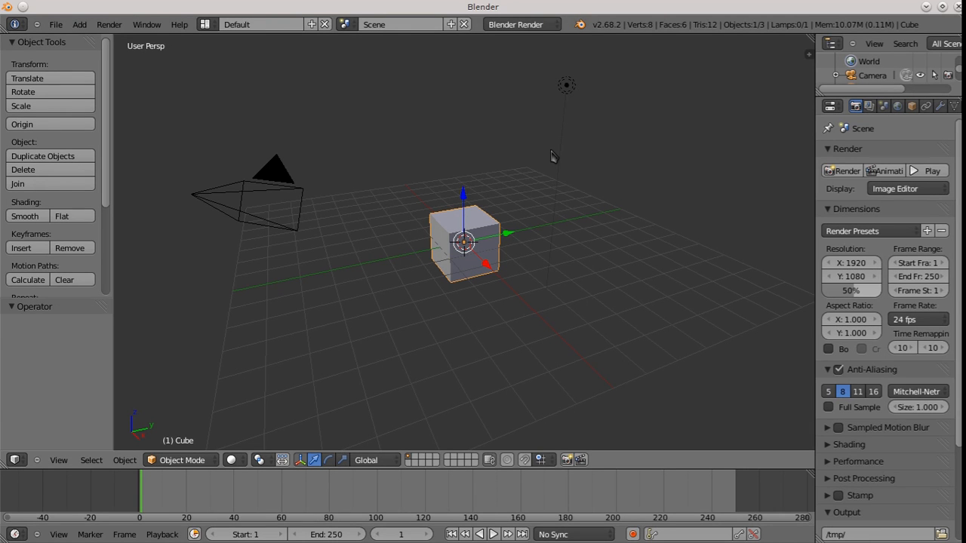
mouse_move(562, 134)
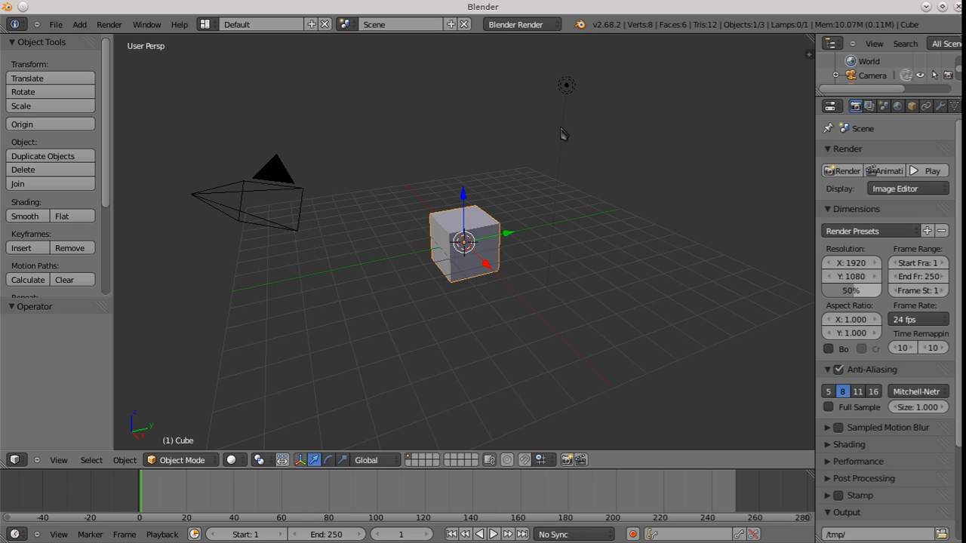
mouse_move(399, 78)
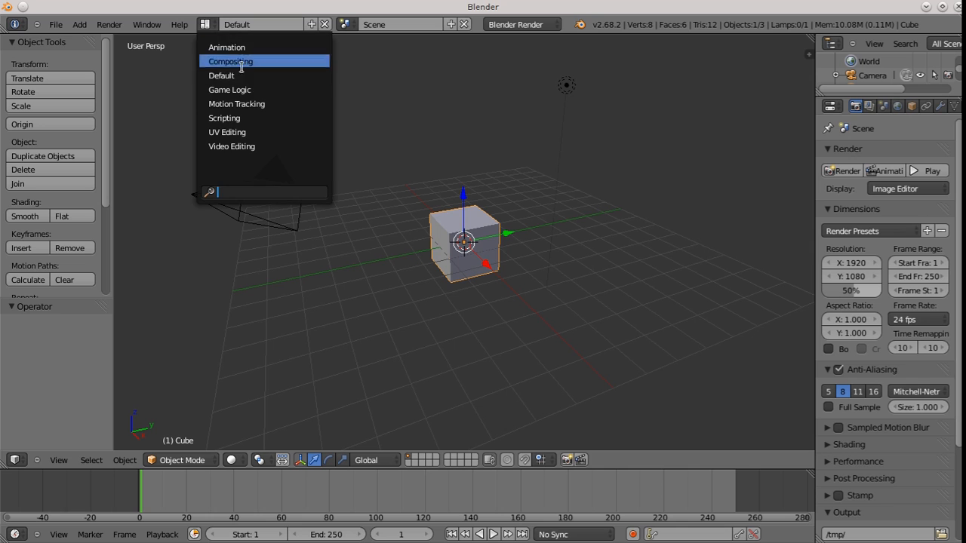
Step: Load the brick building image sequence as a clip in the Motion Tracking layout
left_click(236, 103)
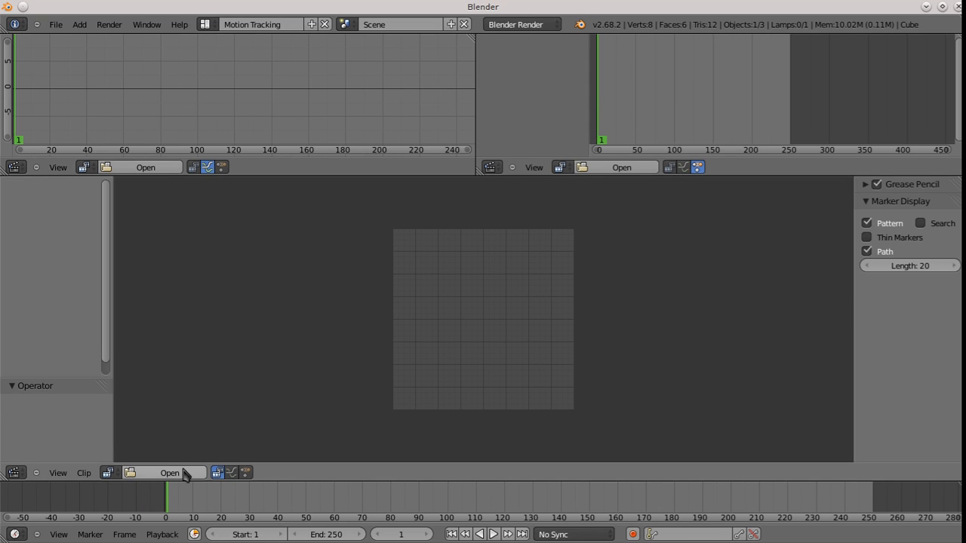
left_click(169, 474)
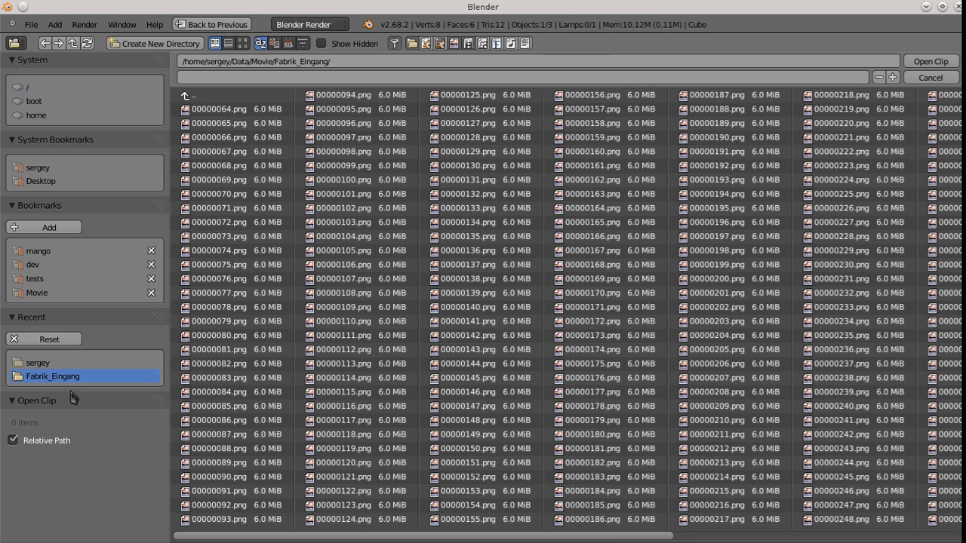
left_click(929, 60)
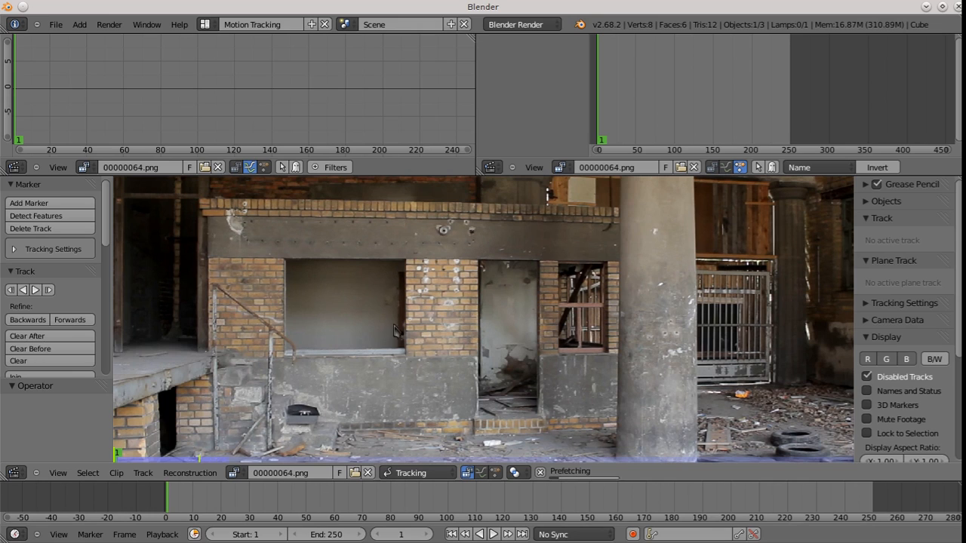
mouse_move(329, 311)
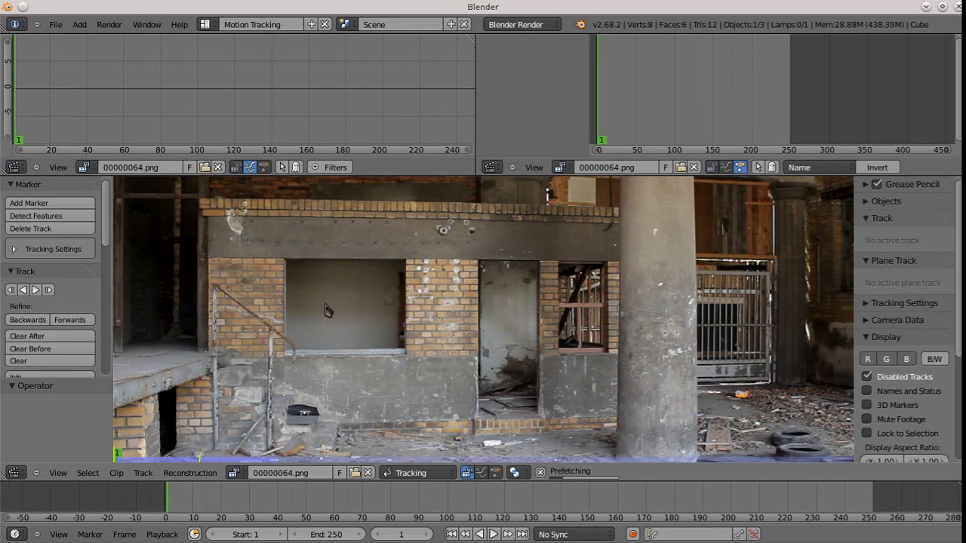
mouse_move(298, 426)
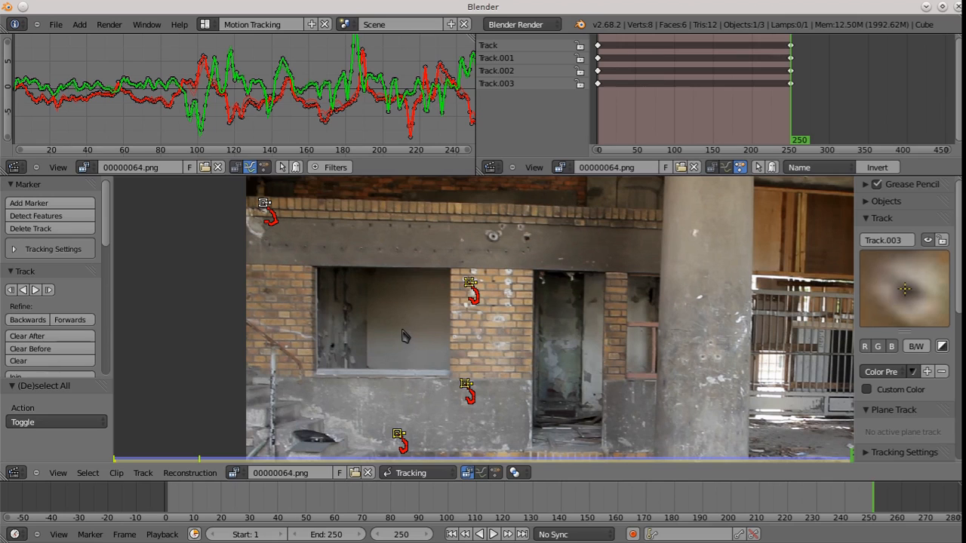
mouse_move(398, 356)
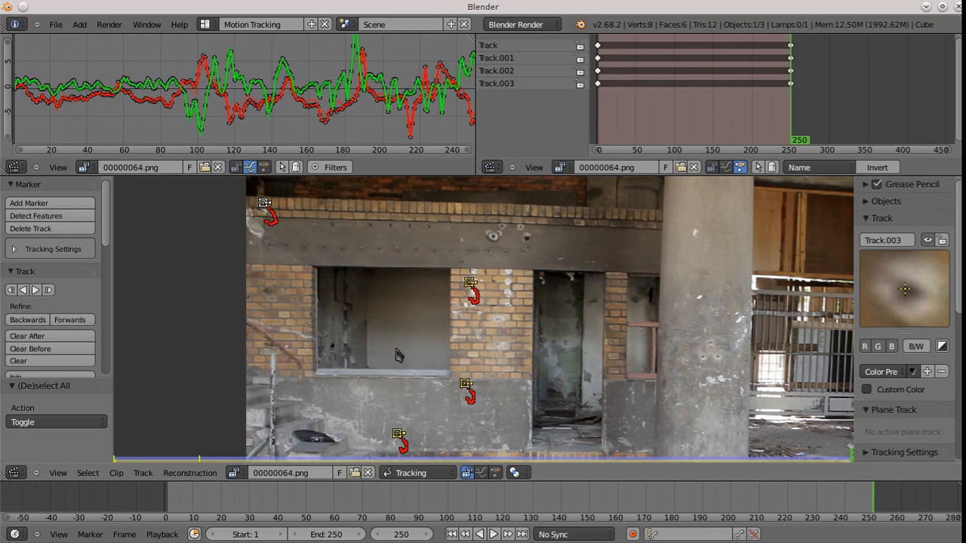
mouse_move(361, 327)
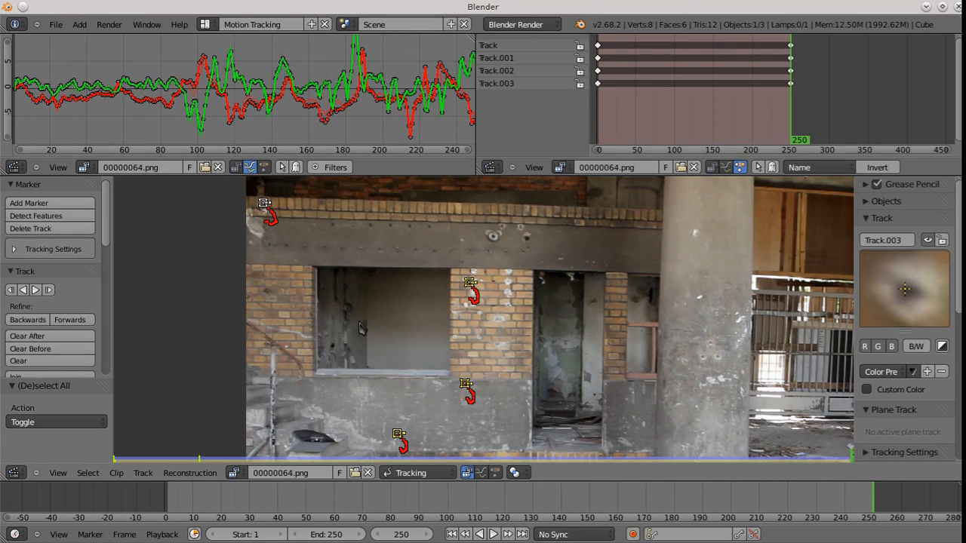
mouse_move(381, 335)
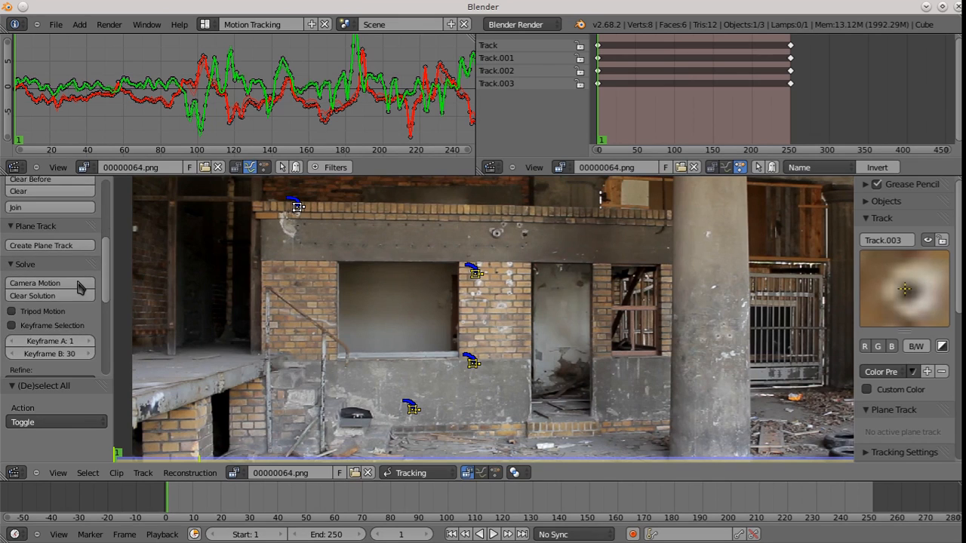
Step: Create a plane track from the four selected markers and play the footage to check it follows the wall
scroll("down", 3)
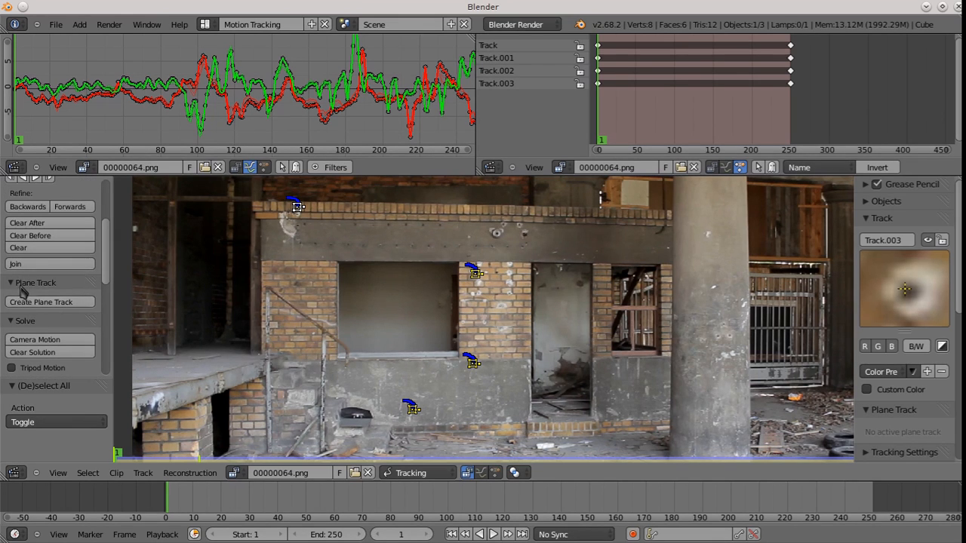
mouse_move(33, 293)
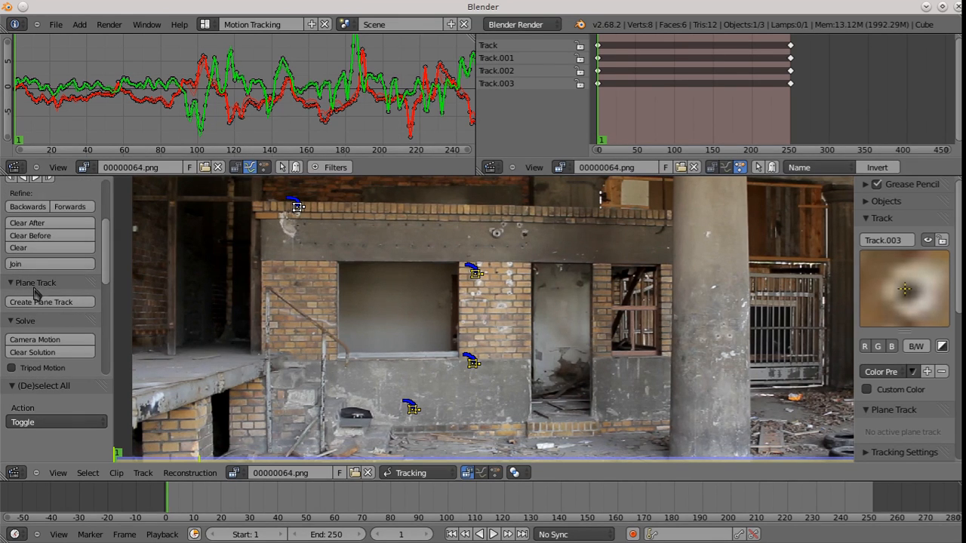
mouse_move(375, 303)
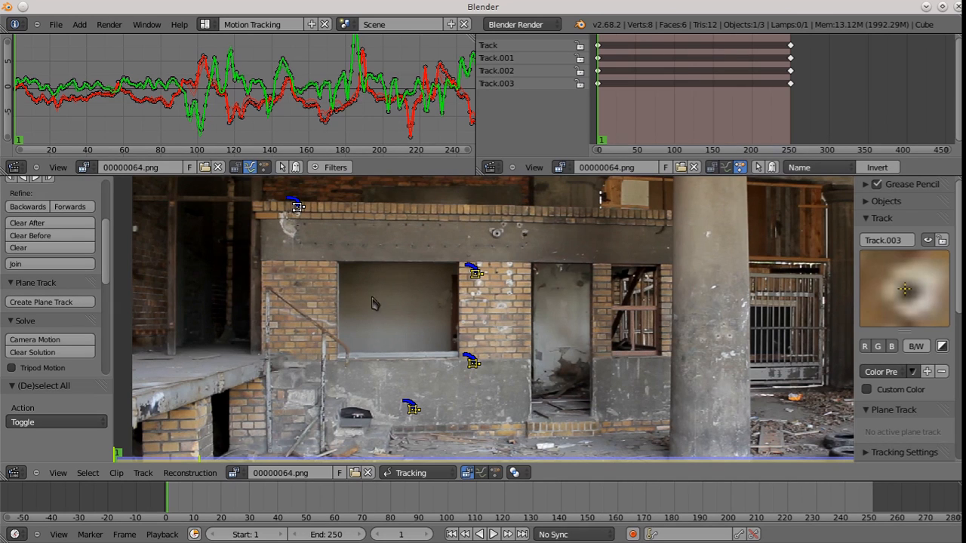
mouse_move(43, 302)
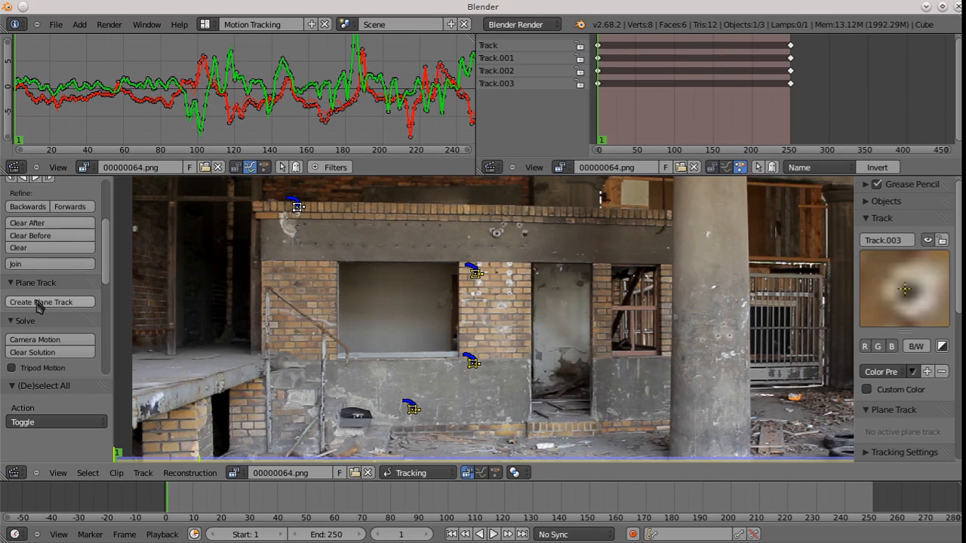
left_click(42, 302)
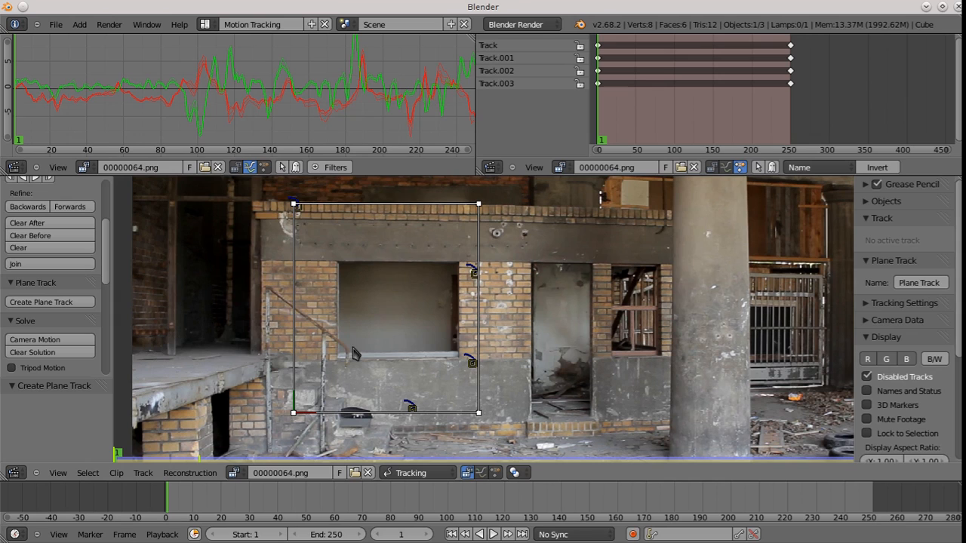
mouse_move(481, 421)
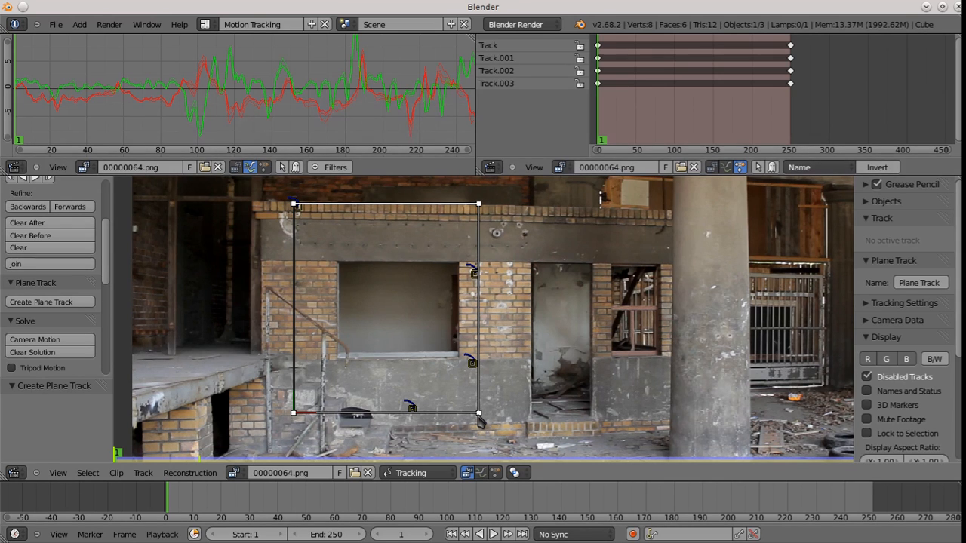
mouse_move(430, 284)
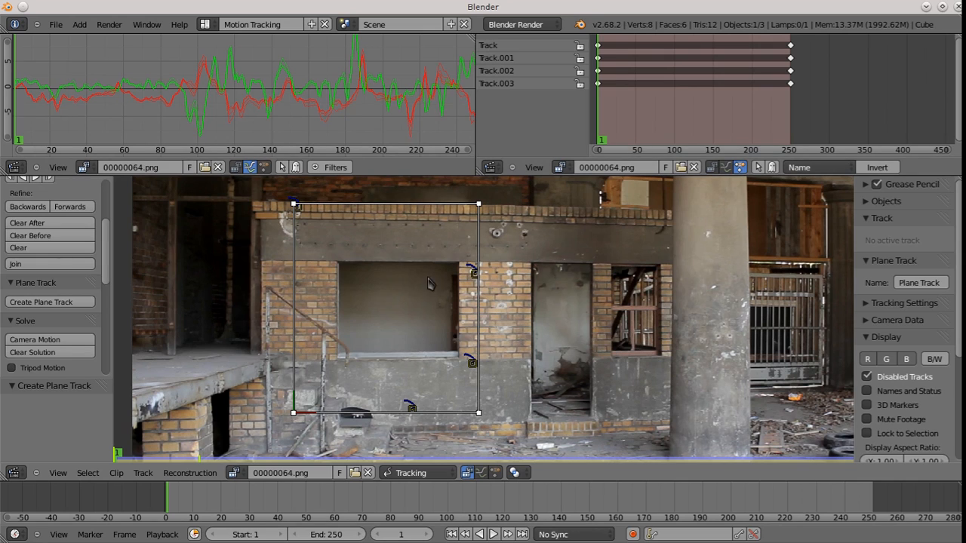
mouse_move(404, 309)
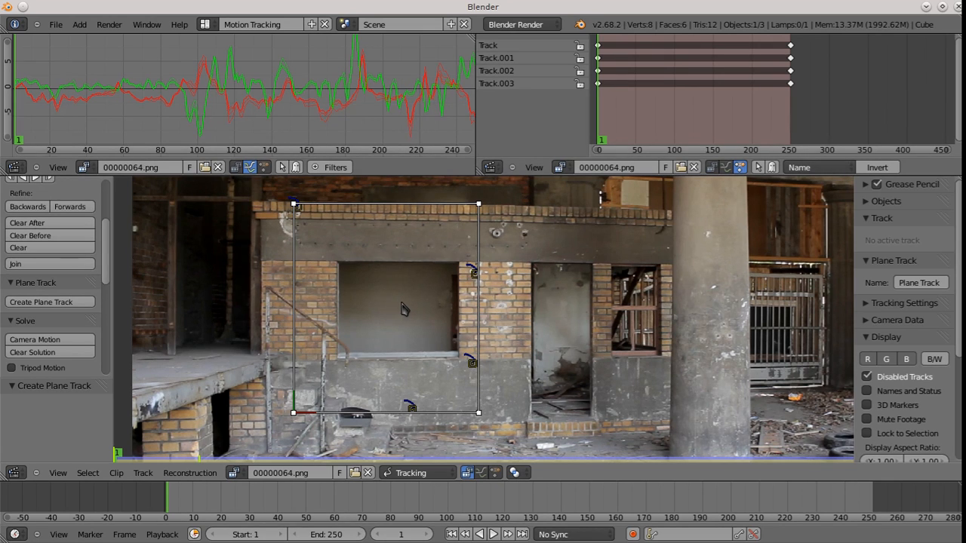
mouse_move(522, 325)
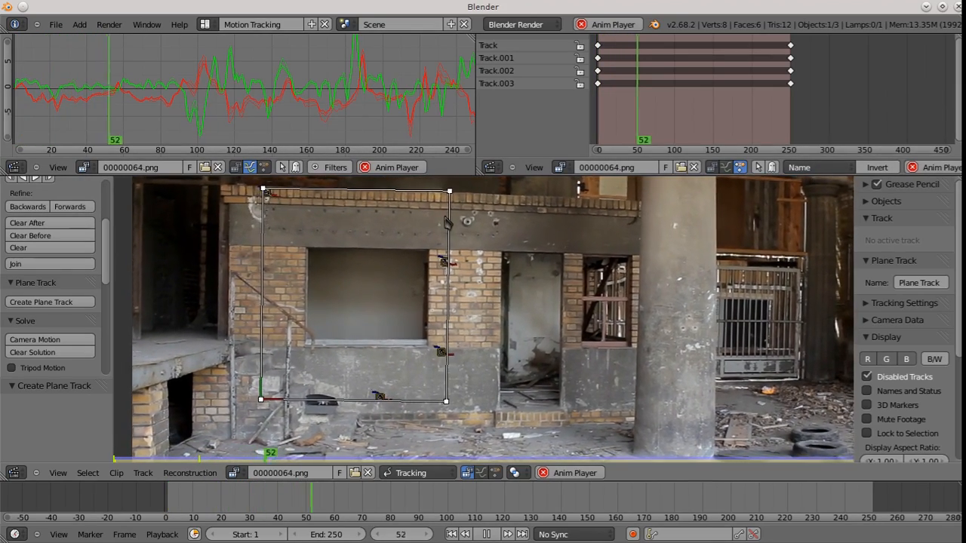
left_click(486, 535)
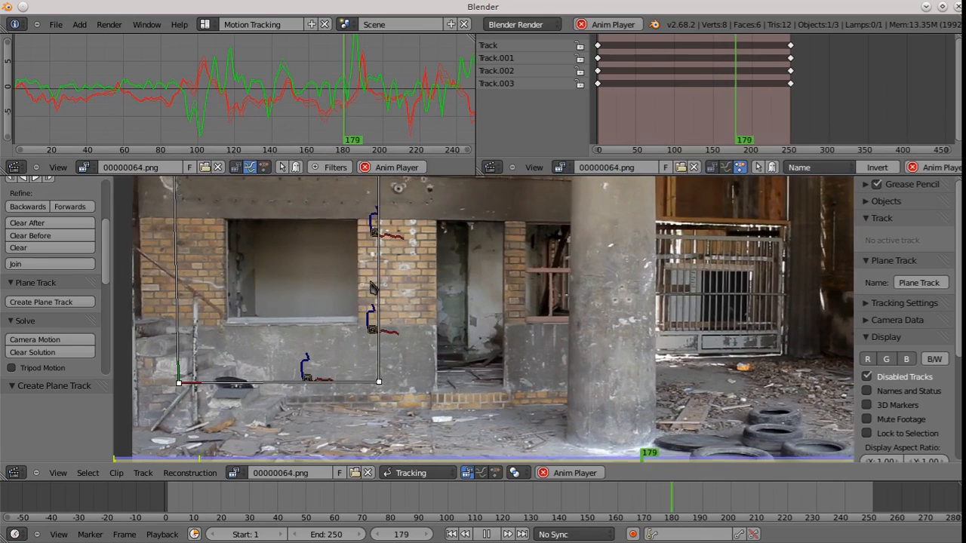
left_click(492, 534)
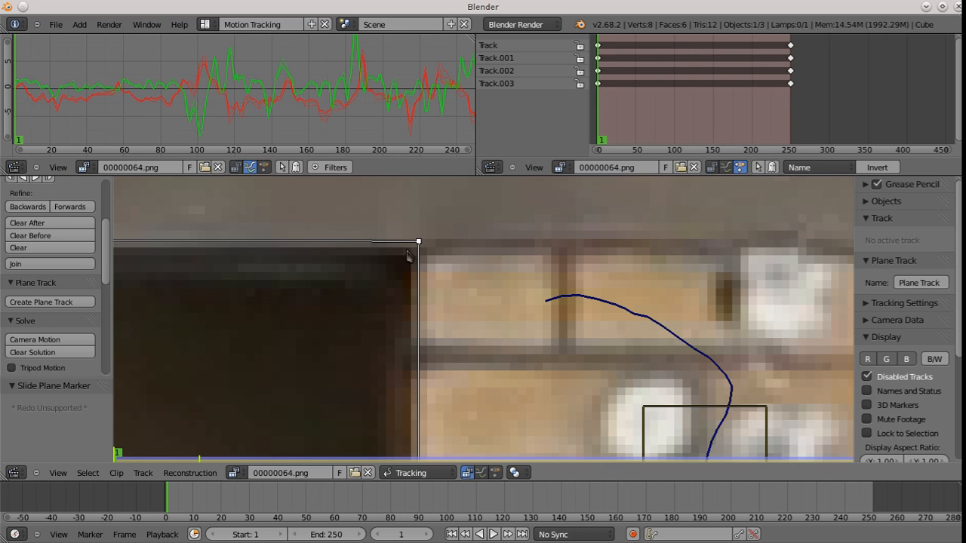
mouse_move(424, 254)
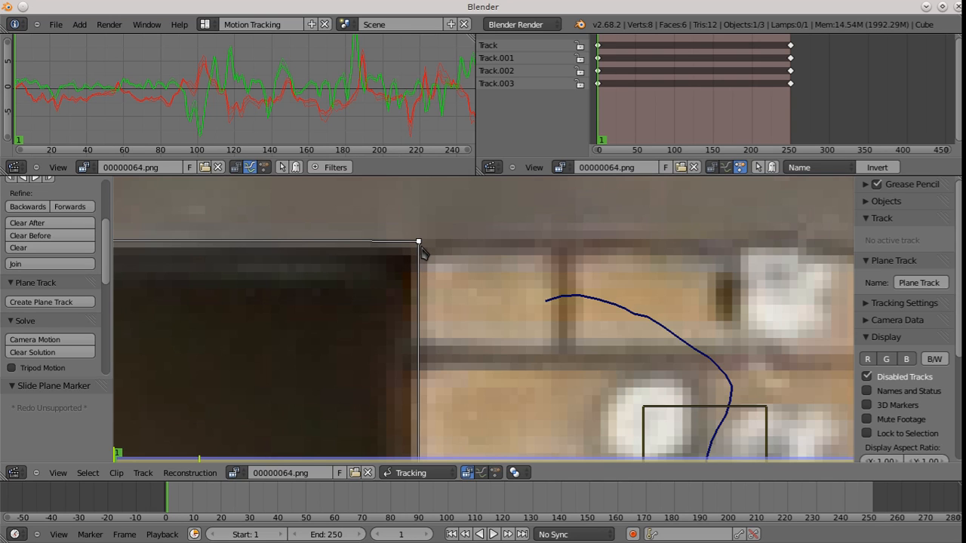
mouse_move(365, 298)
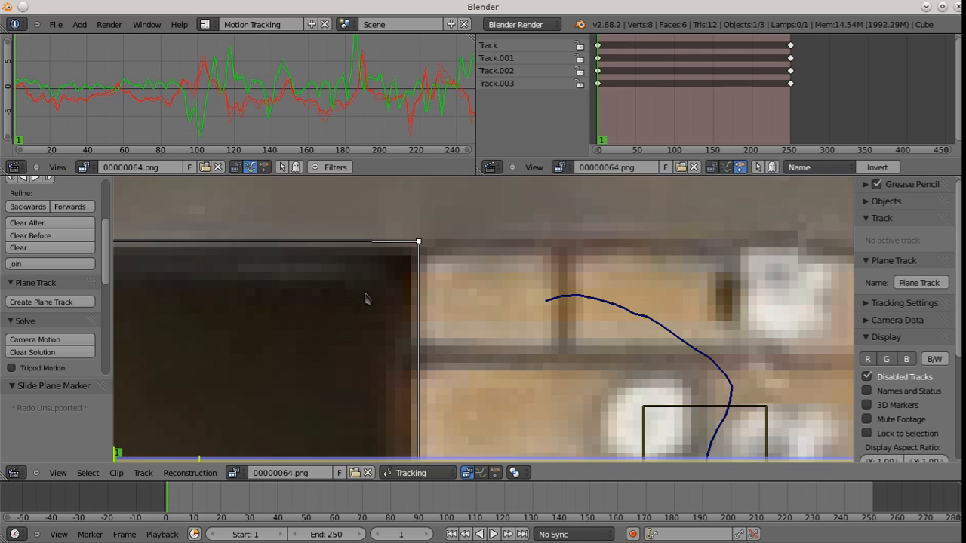
mouse_move(413, 294)
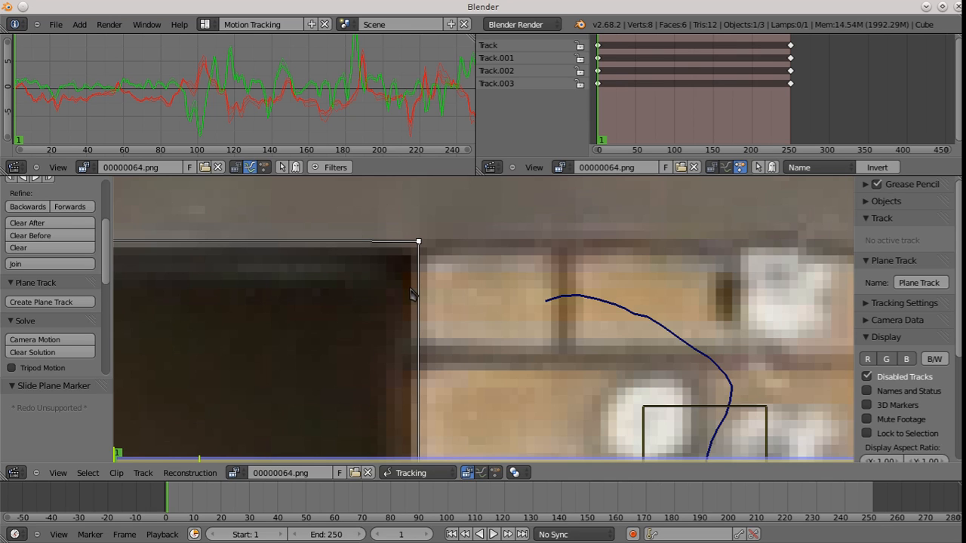
mouse_move(389, 279)
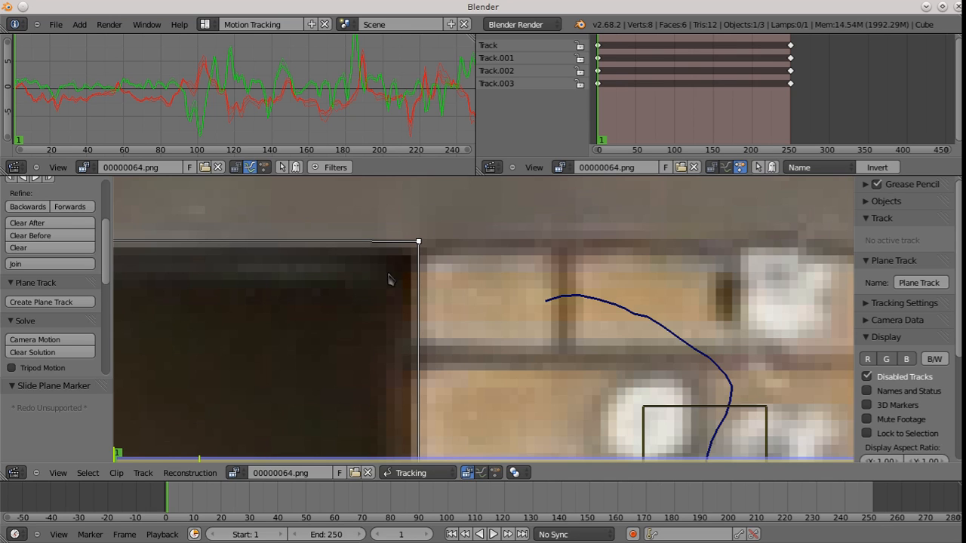
mouse_move(380, 282)
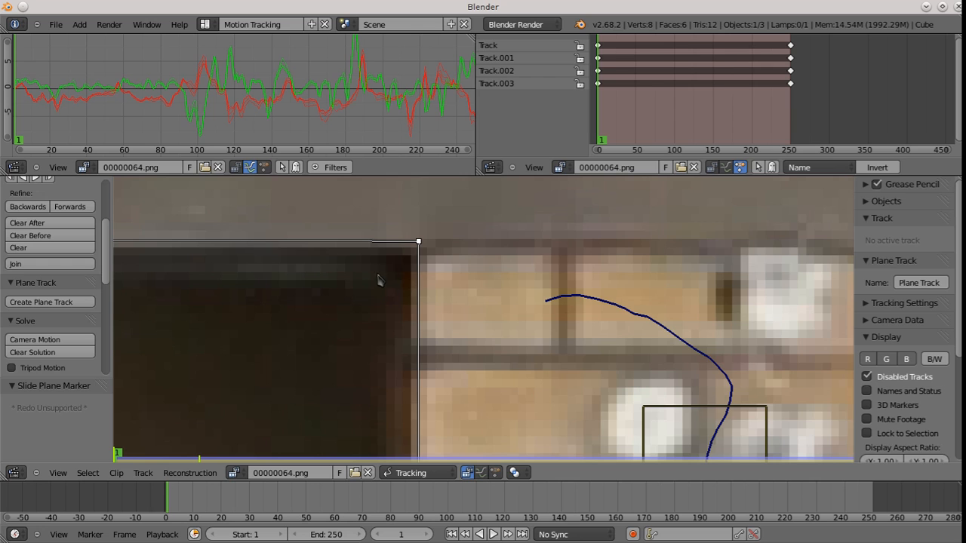
mouse_move(411, 283)
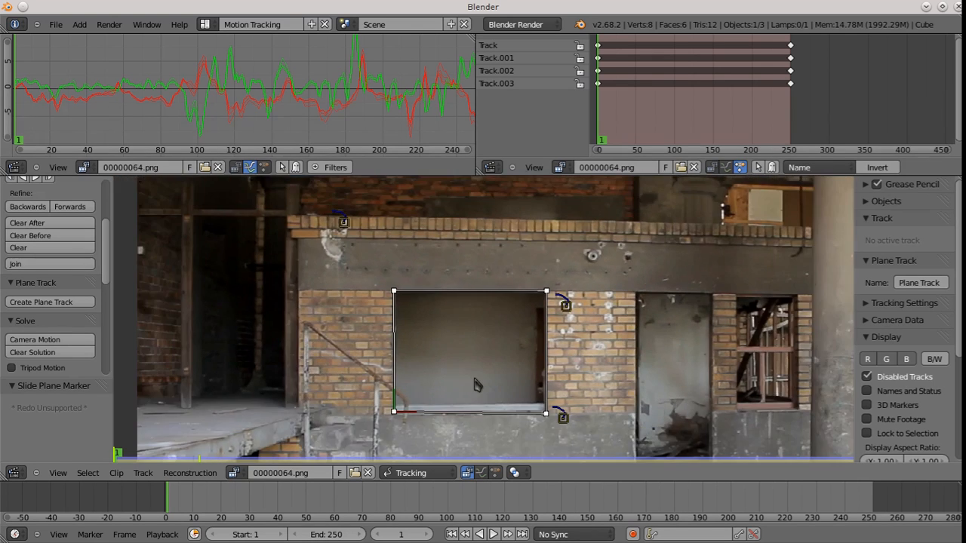
left_click(492, 535)
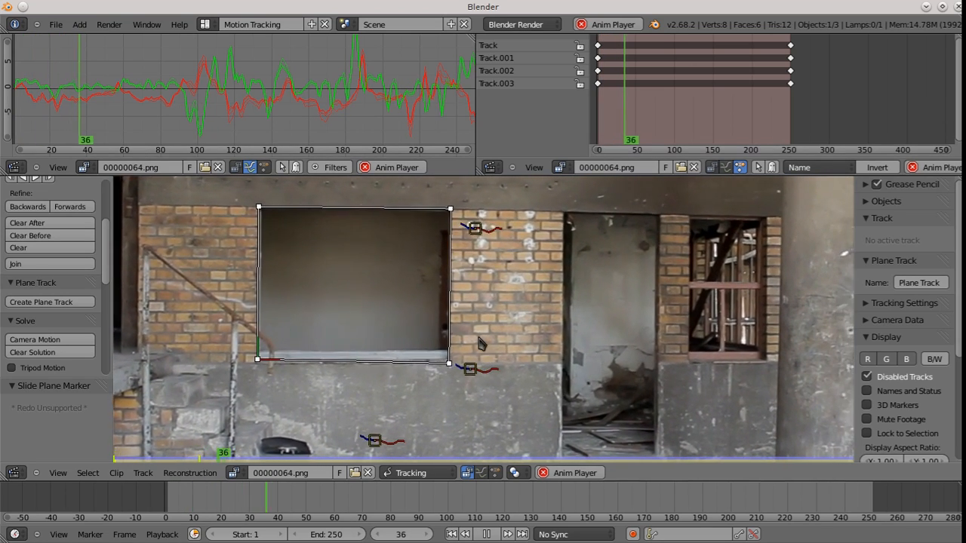
left_click(486, 534)
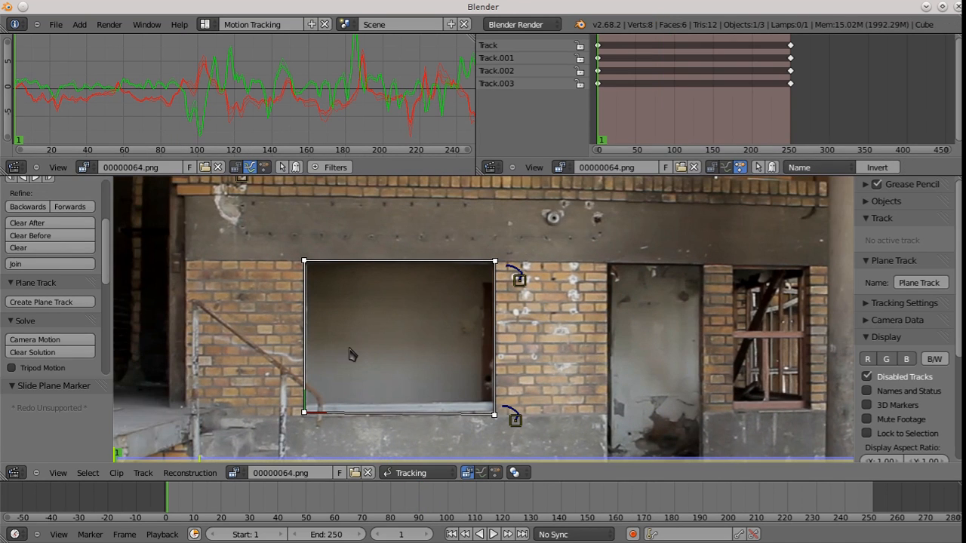
mouse_move(447, 330)
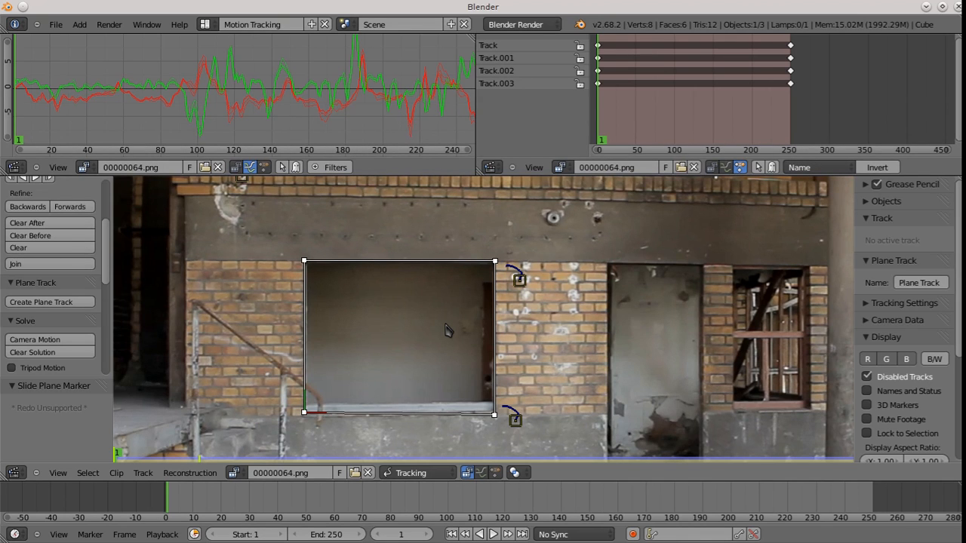
mouse_move(368, 294)
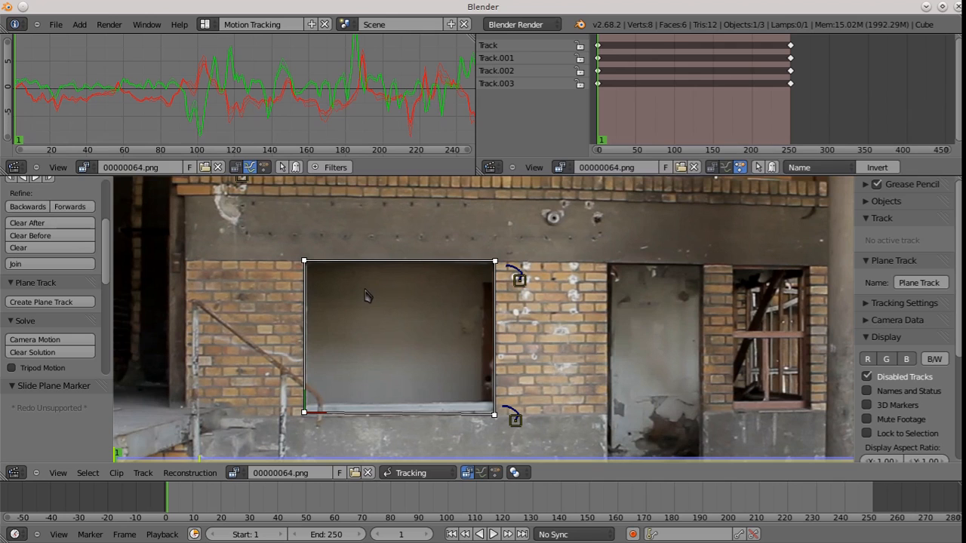
left_click(415, 474)
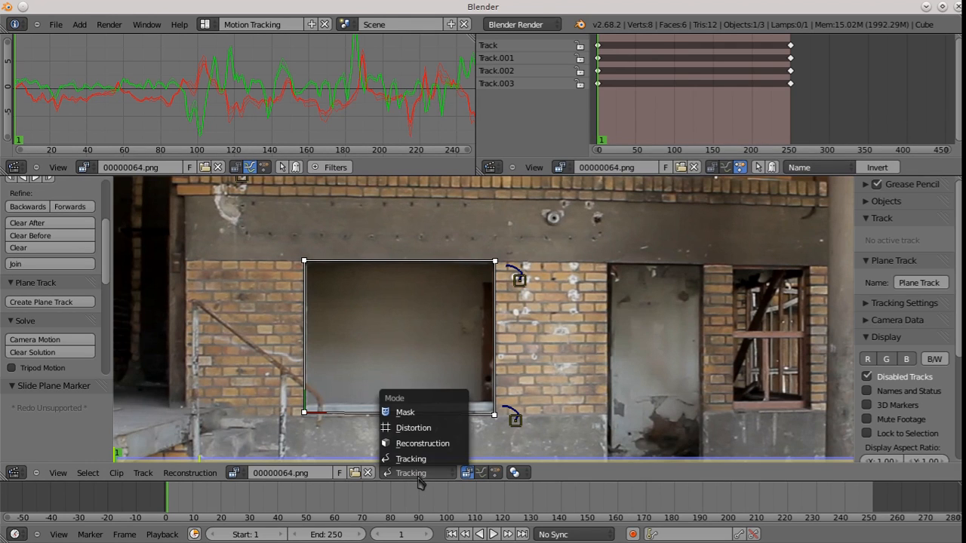
Step: Switch the clip editor to Mask mode and shape a closed mask curve around the window opening
left_click(405, 412)
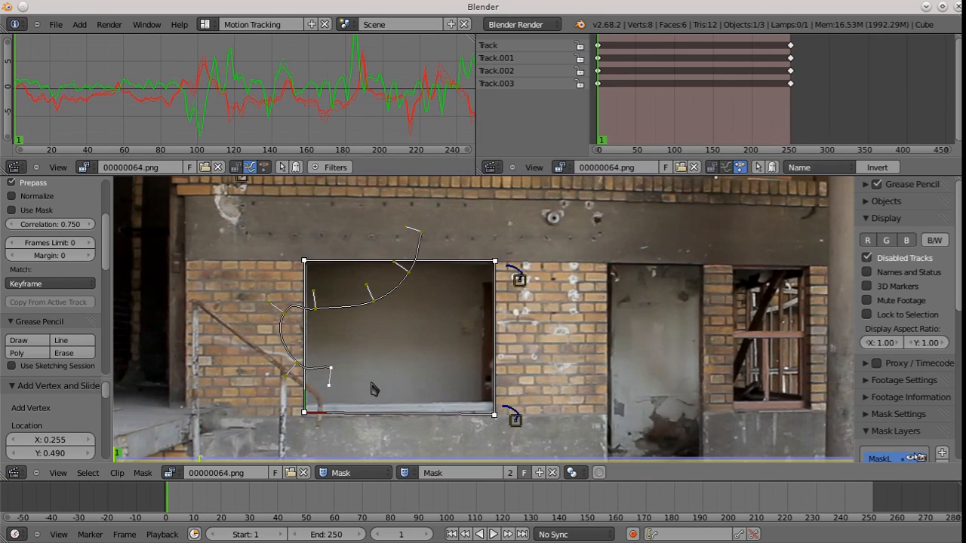
left_click_drag(329, 370, 498, 320)
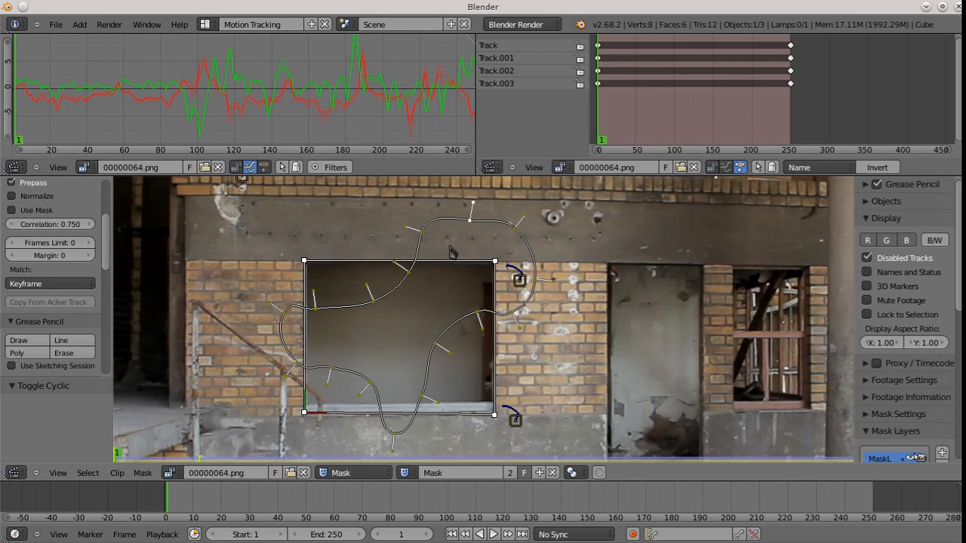
mouse_move(432, 316)
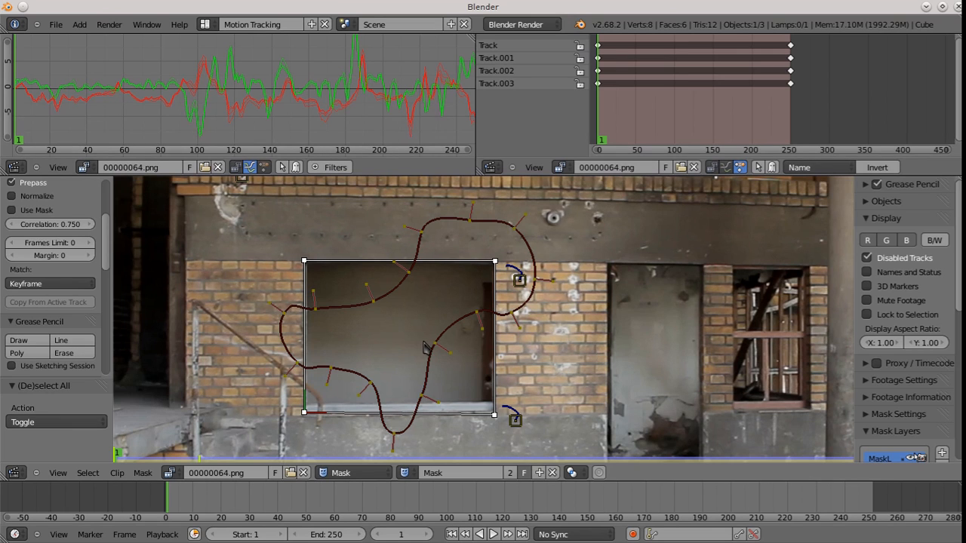
mouse_move(348, 426)
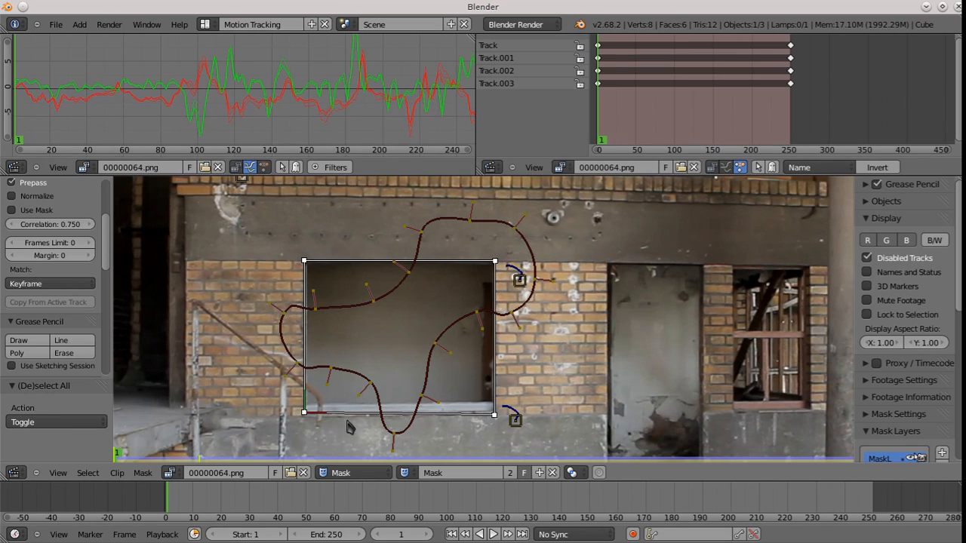
mouse_move(525, 396)
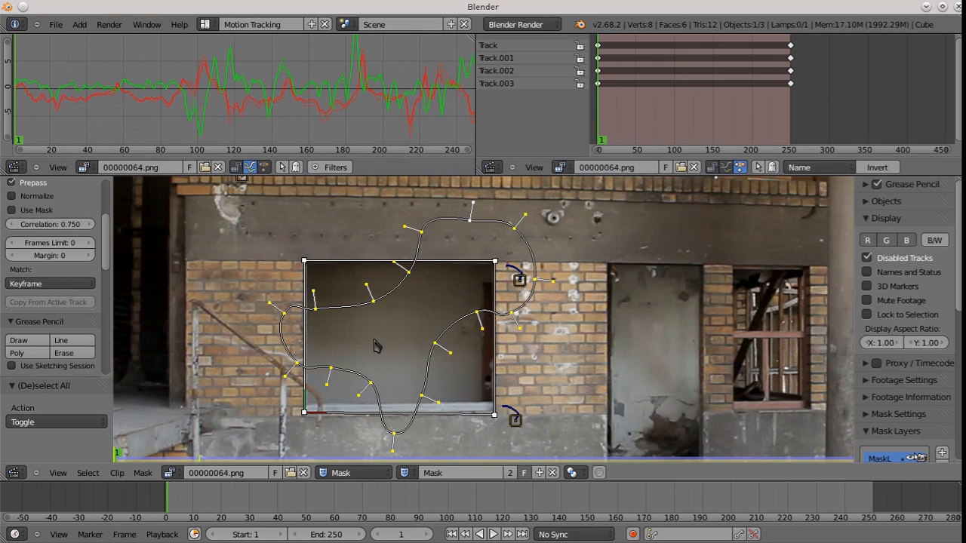
mouse_move(456, 223)
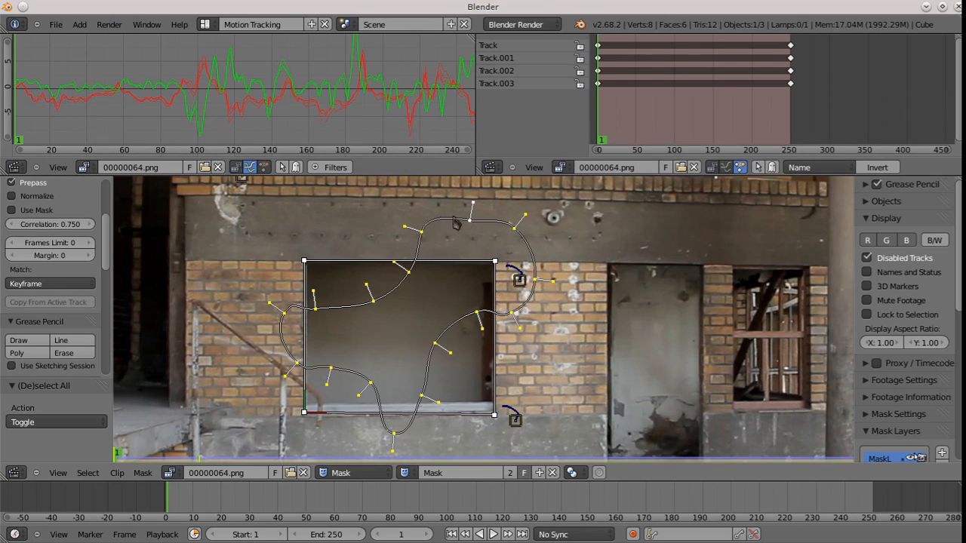
mouse_move(384, 440)
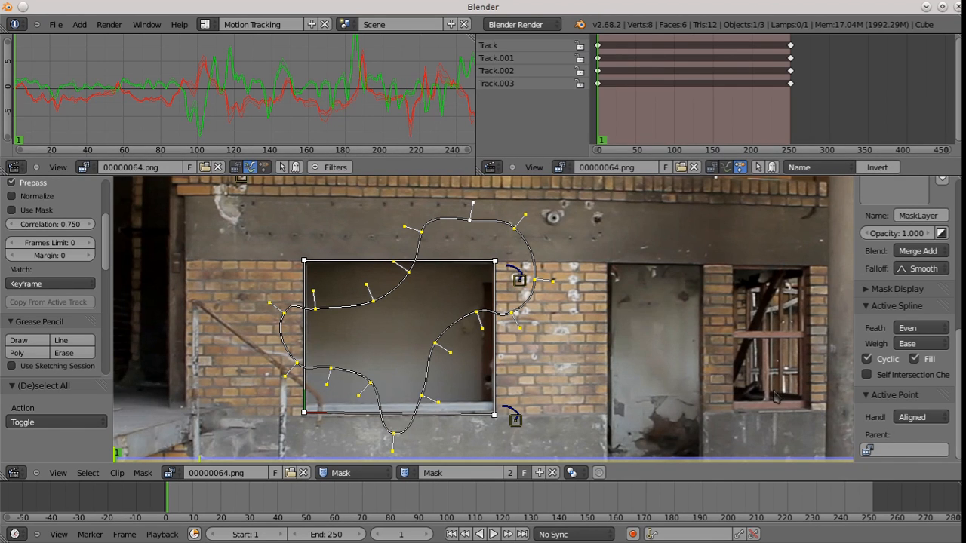
mouse_move(655, 369)
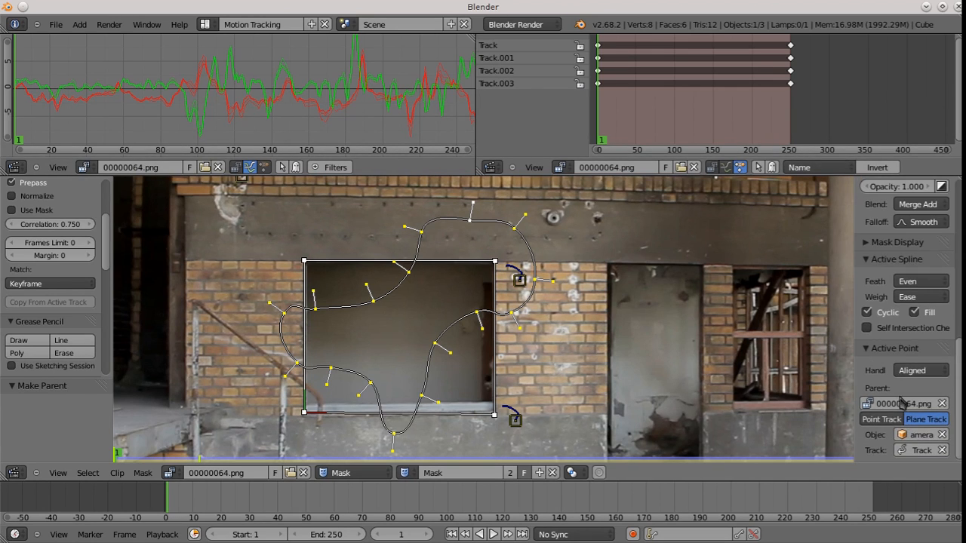
mouse_move(589, 354)
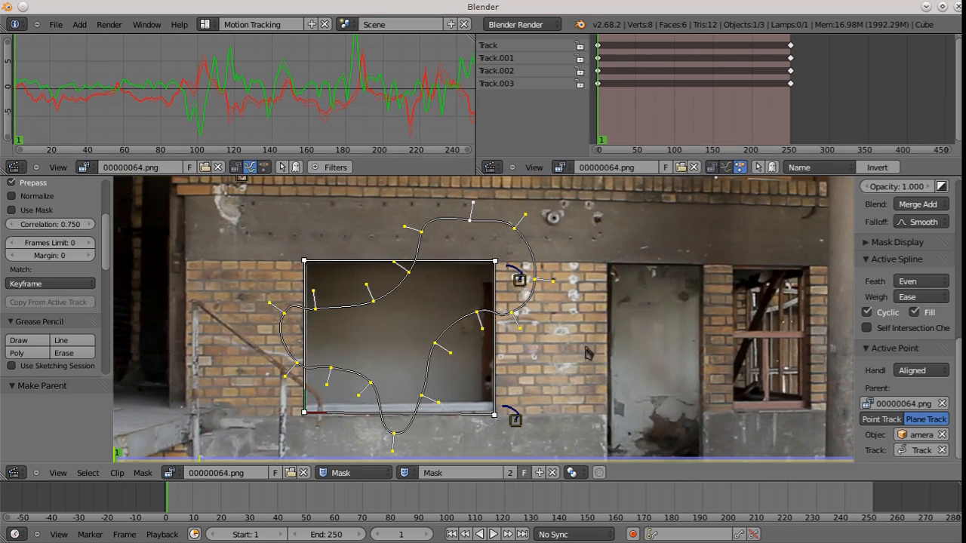
mouse_move(393, 340)
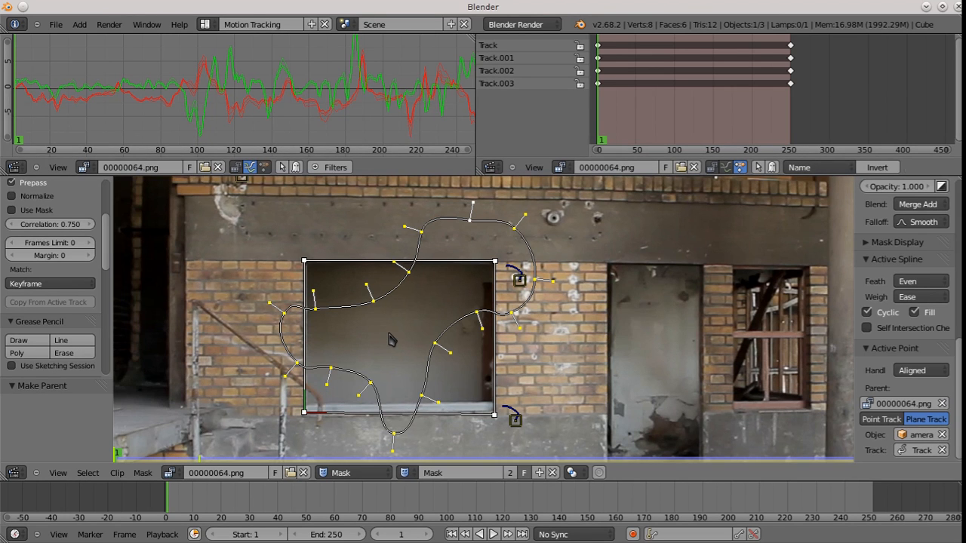
Step: Play the clip to verify the parented mask follows the window, then return to frame 1
left_click(492, 534)
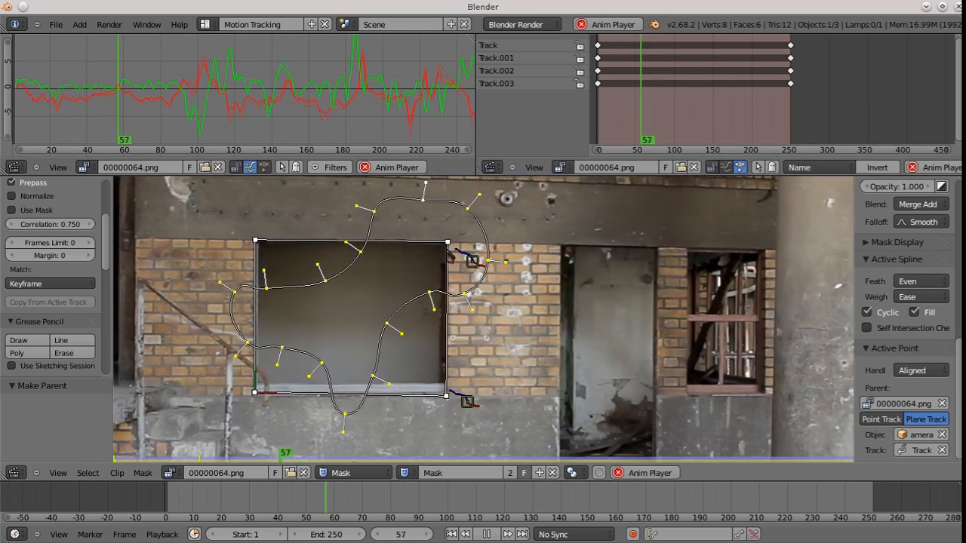
left_click(486, 535)
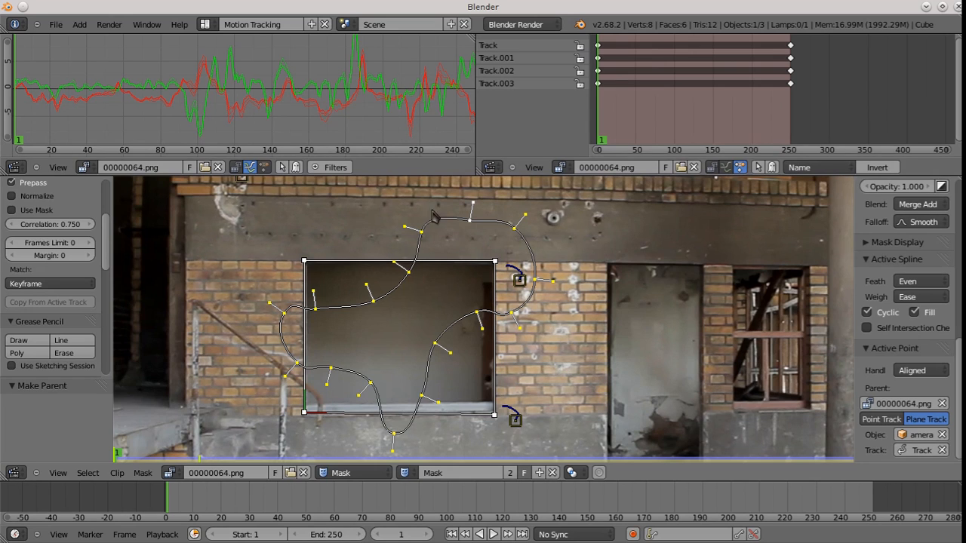
Step: Switch to the Compositing layout with Use Nodes and Backdrop on and render resolution at 100%
left_click(260, 24)
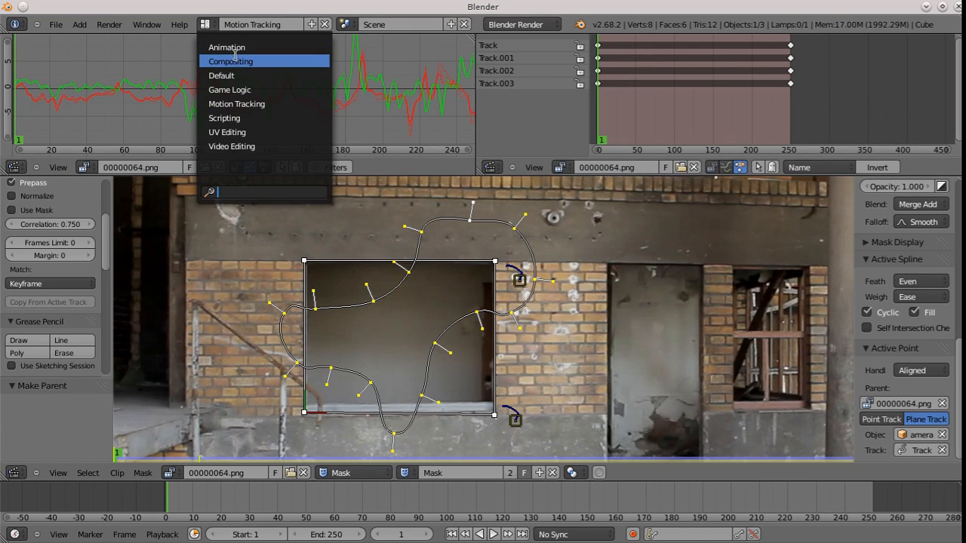
left_click(231, 61)
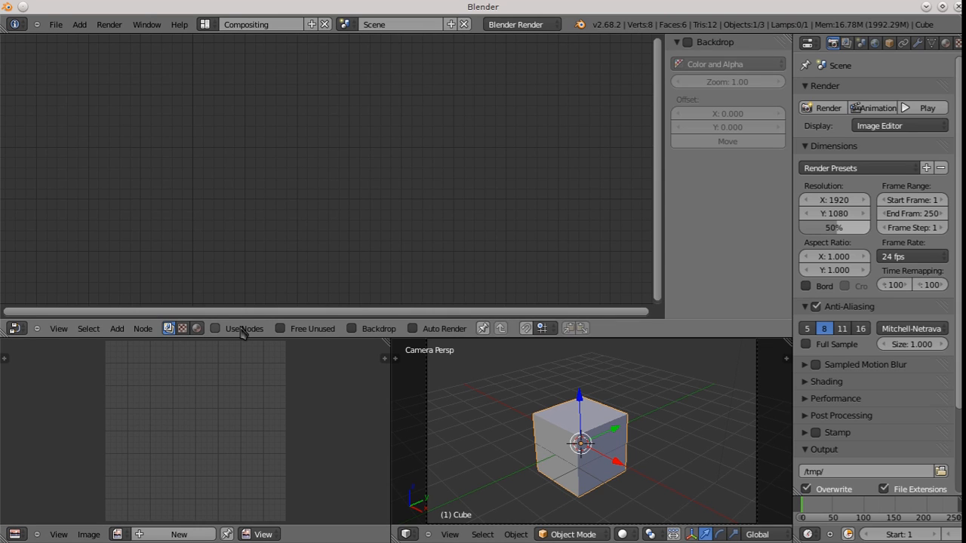
left_click(216, 329)
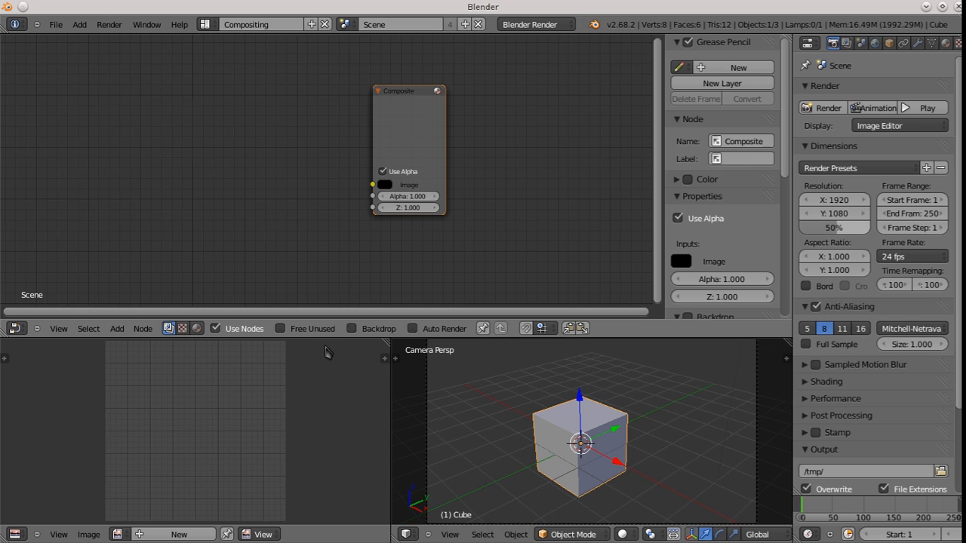
left_click(352, 329)
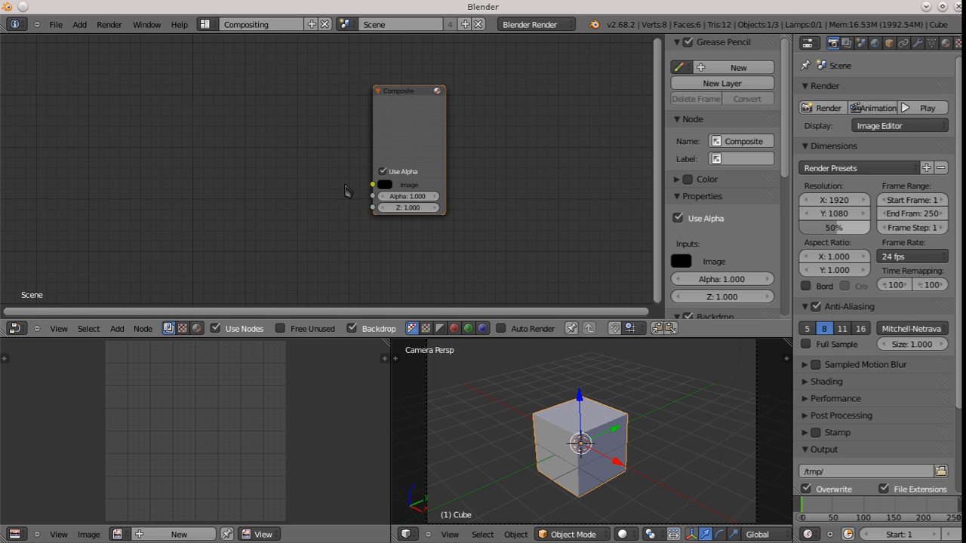
left_click(833, 226)
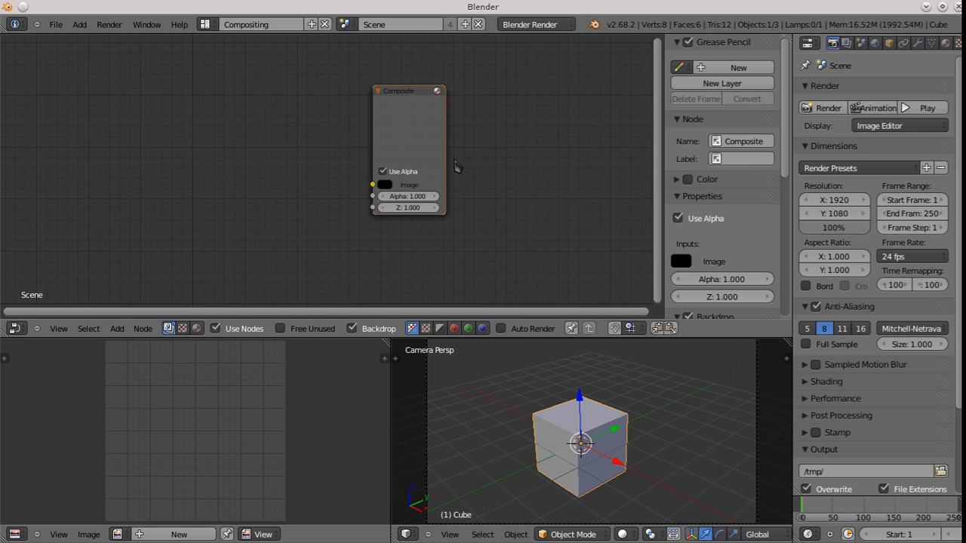
left_click(117, 329)
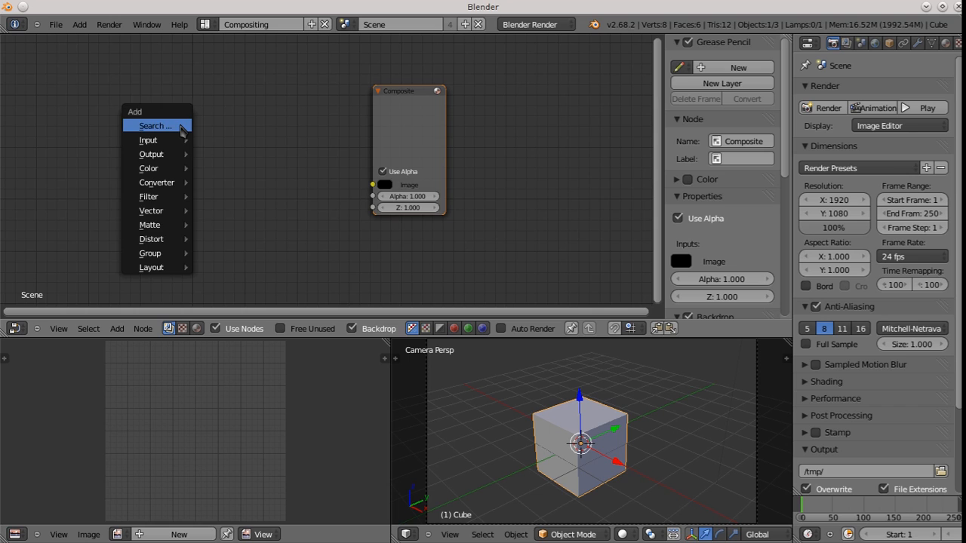
Step: Add a Movie Clip node via the node search to feed the Composite node
left_click(156, 126)
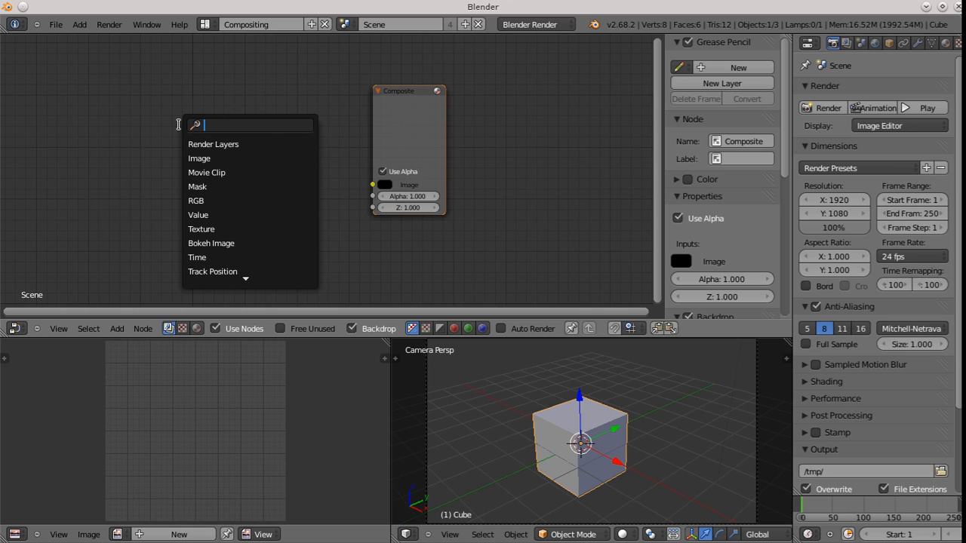
type("movi")
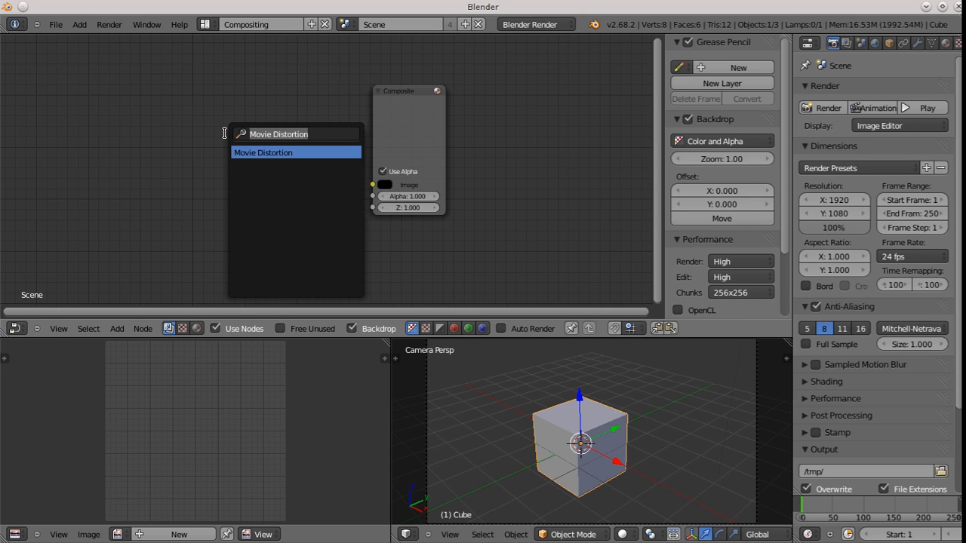
type("mo")
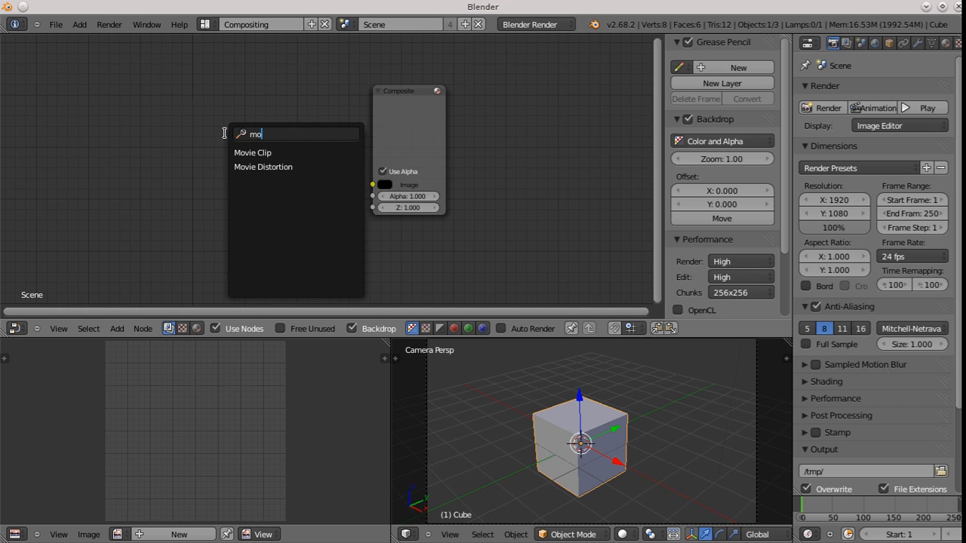
left_click(254, 152)
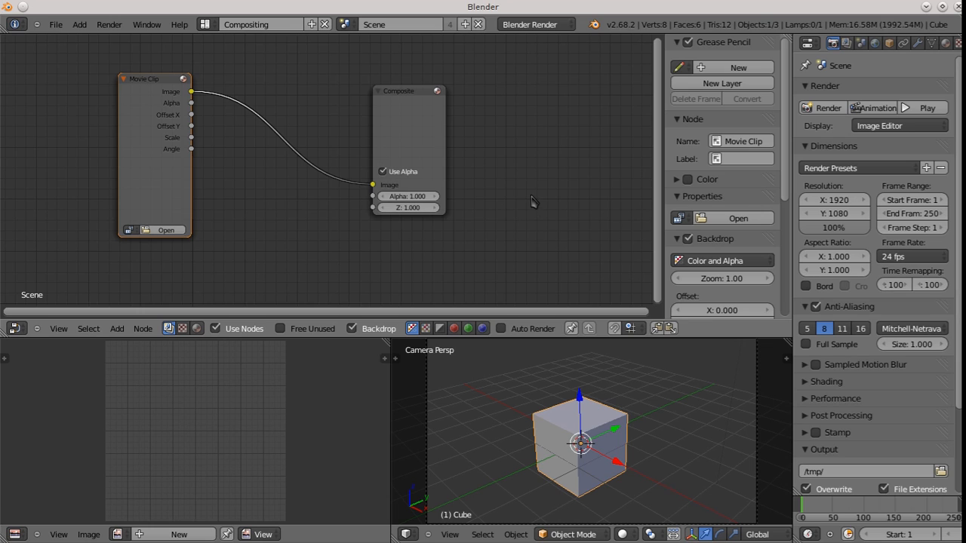
mouse_move(536, 202)
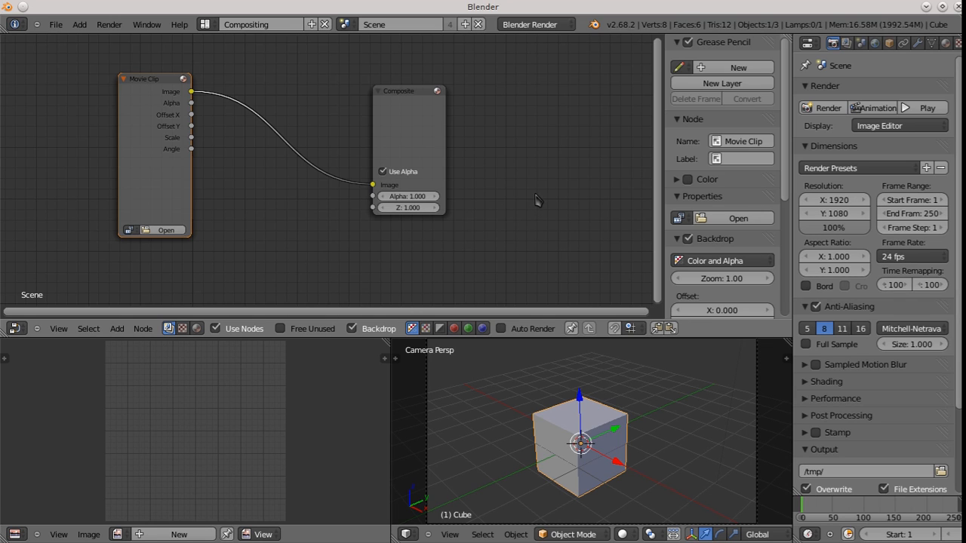
mouse_move(189, 98)
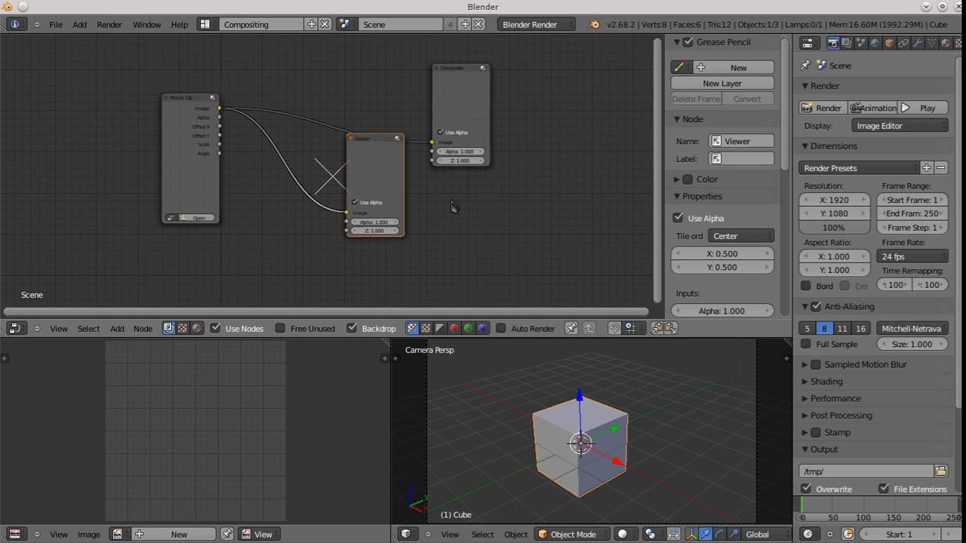
mouse_move(618, 229)
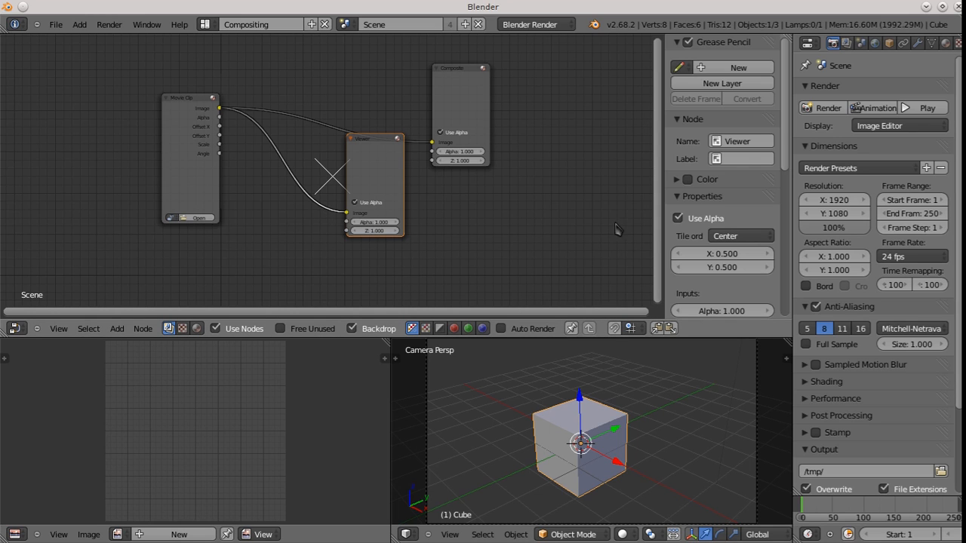
mouse_move(330, 135)
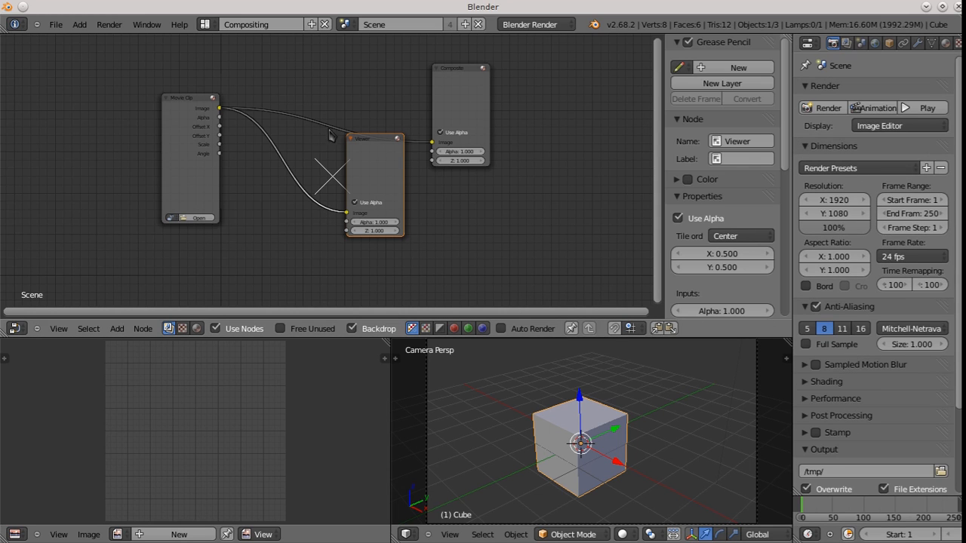
mouse_move(369, 152)
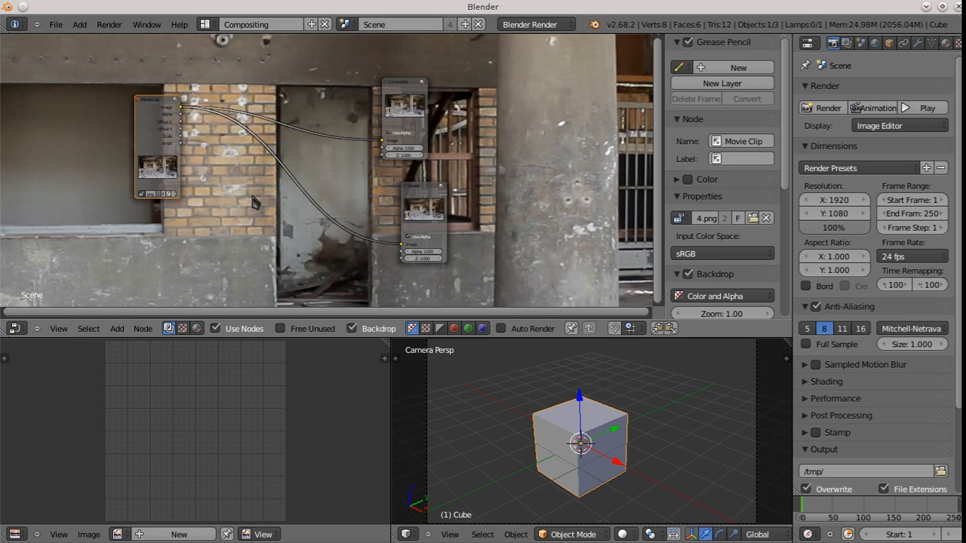
Step: Add a Plane Track Deform node and assign it the Camera object's Plane Track
left_click(117, 329)
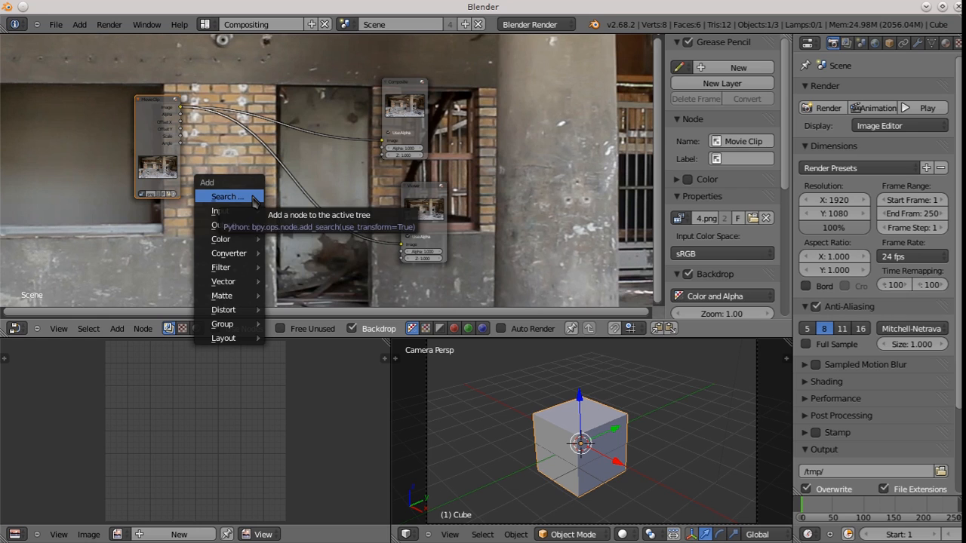
type("pla")
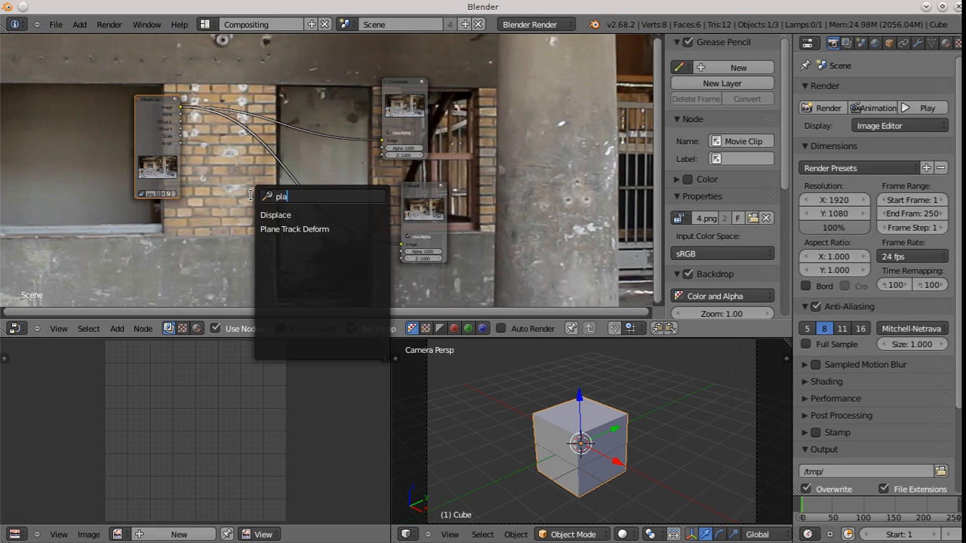
mouse_move(294, 229)
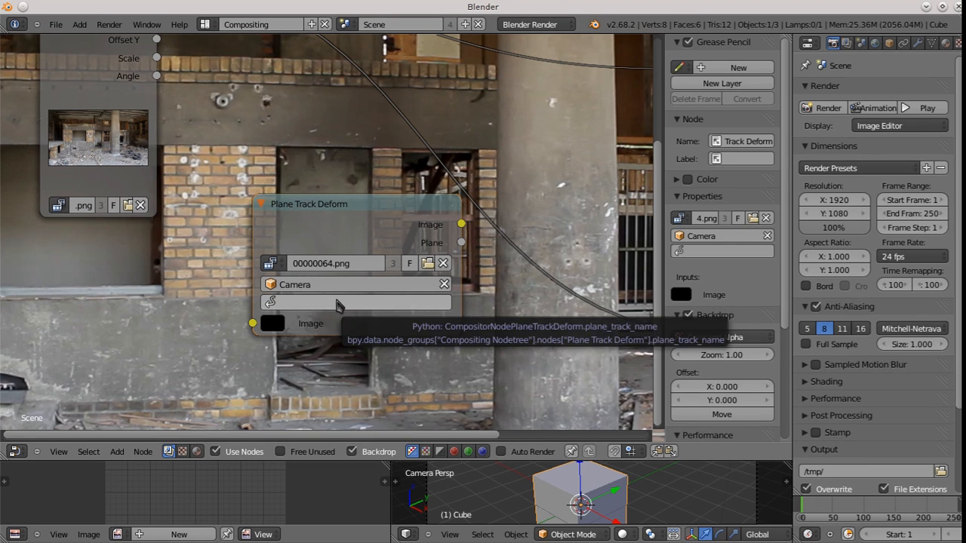
left_click(355, 302)
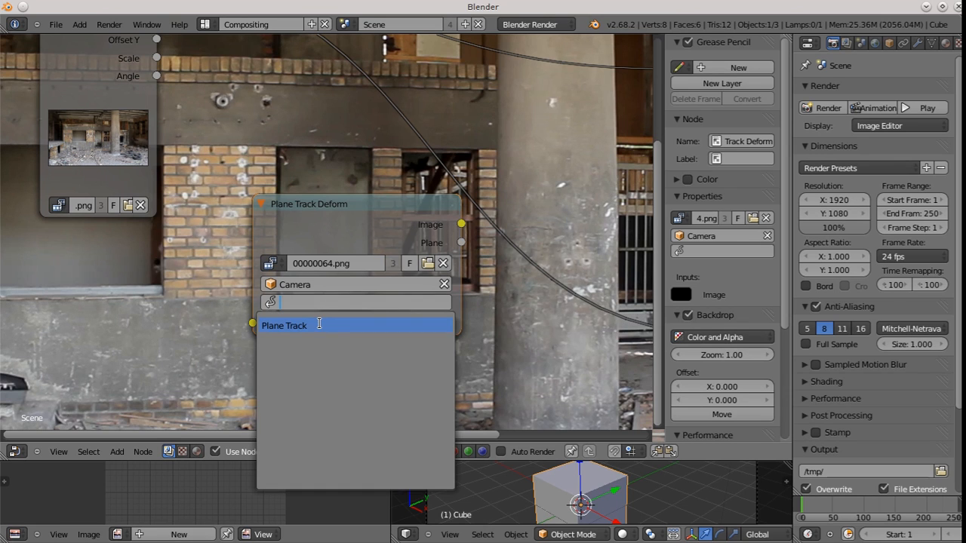
left_click(284, 327)
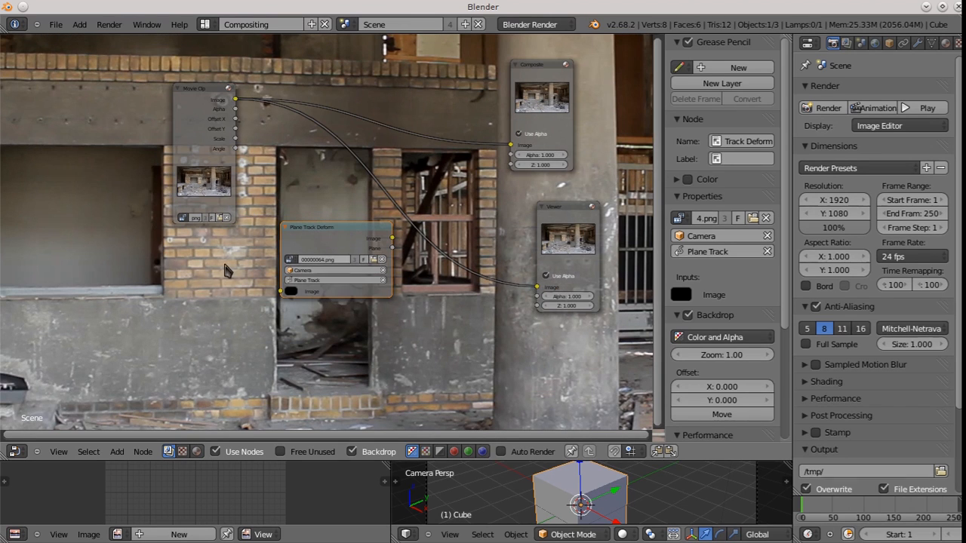
mouse_move(204, 284)
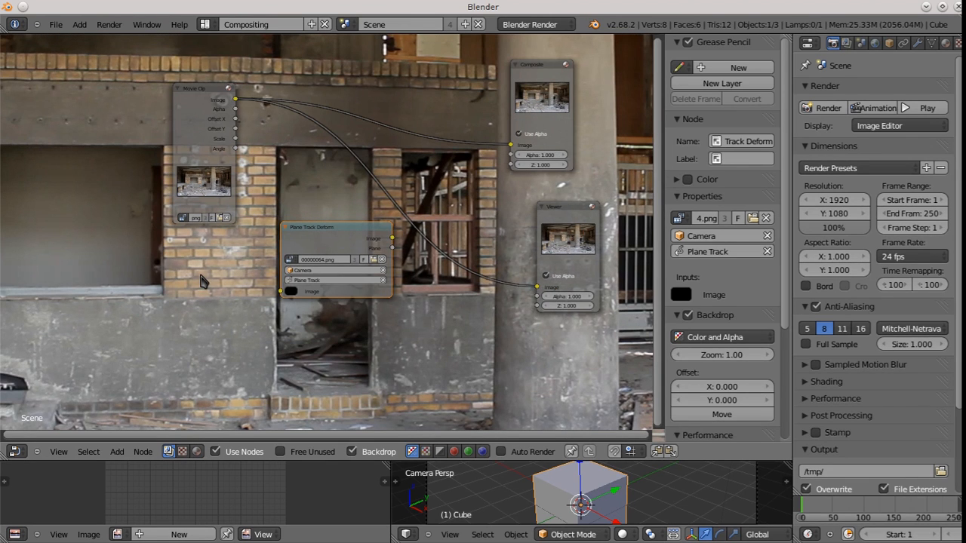
Step: Add an Image input node via the node search next to the Plane Track Deform node
left_click(117, 451)
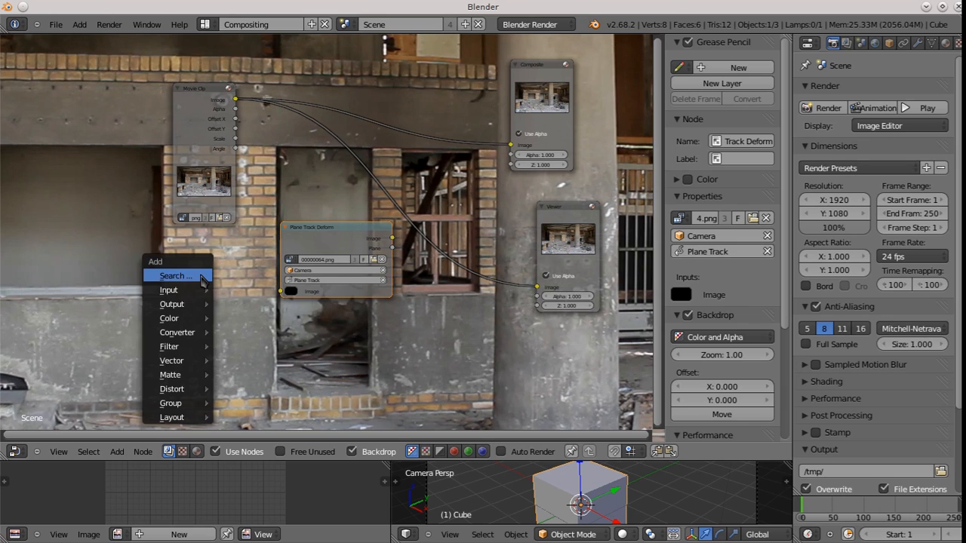
left_click(175, 274)
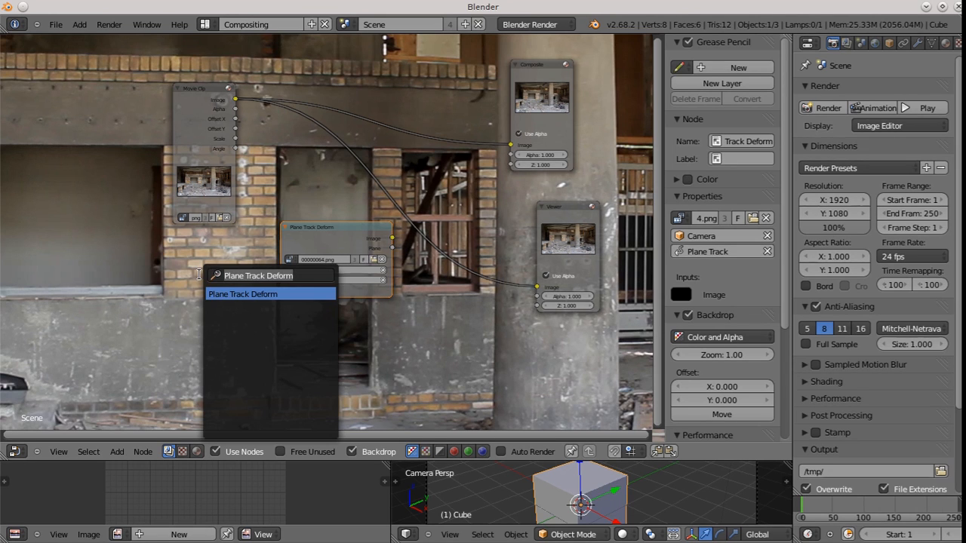
type("im")
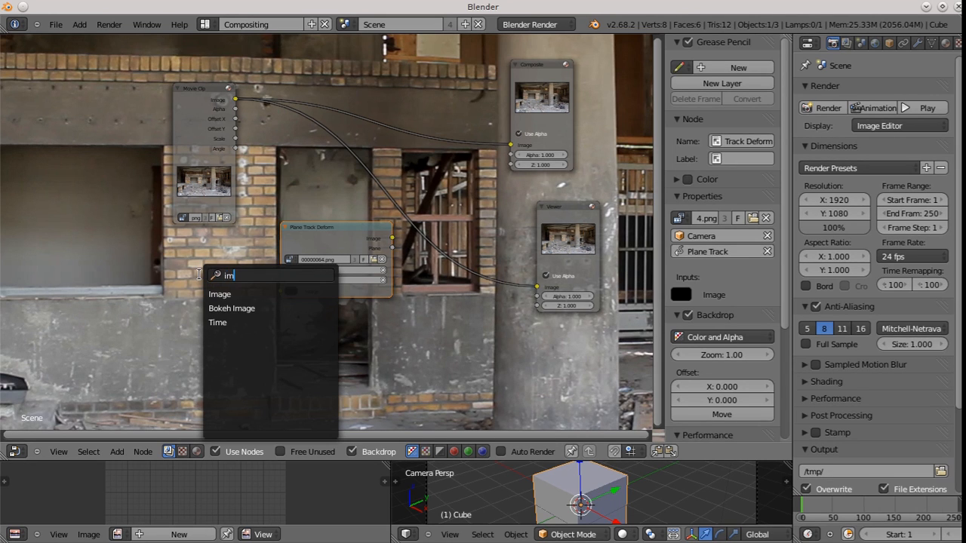
left_click(221, 293)
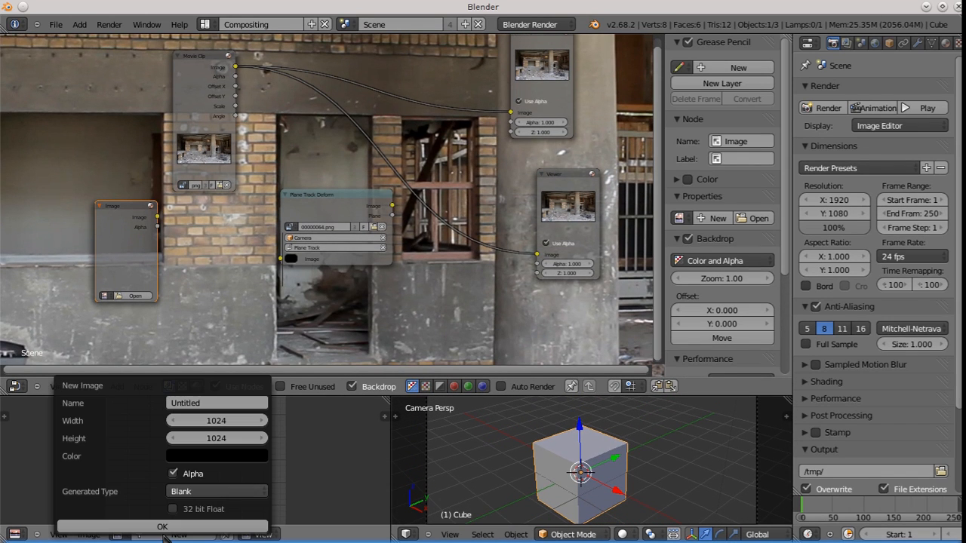
Step: Generate a new Color Grid test image and load it into the Image node
left_click(161, 525)
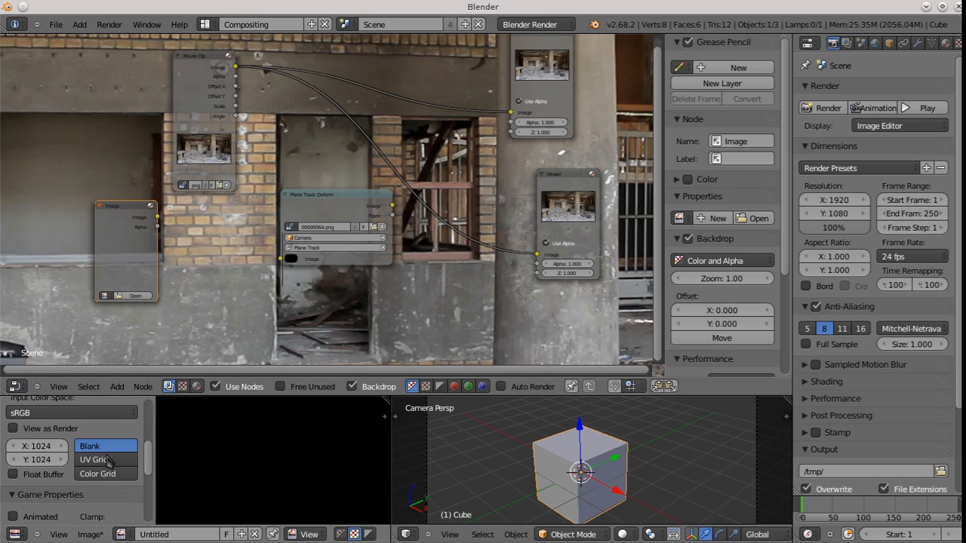
left_click(96, 474)
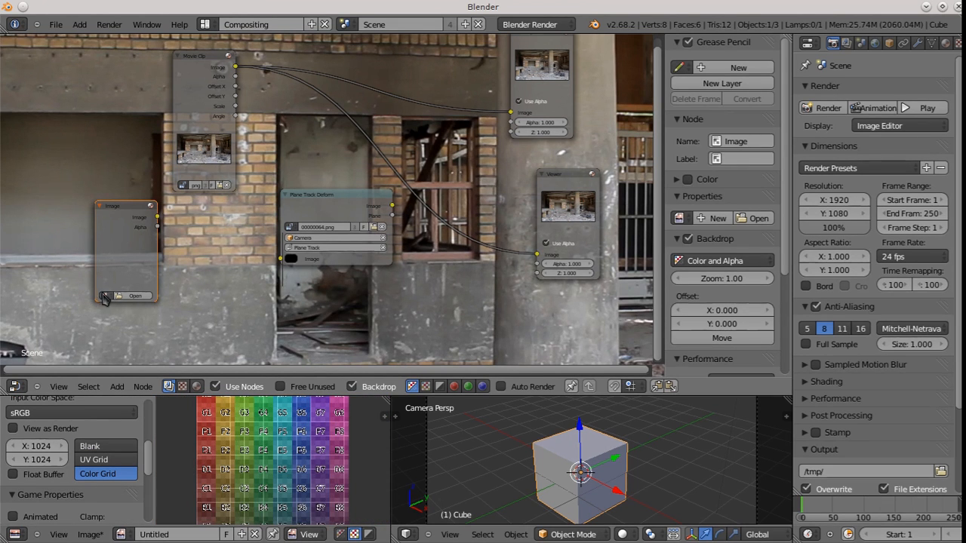
left_click(135, 294)
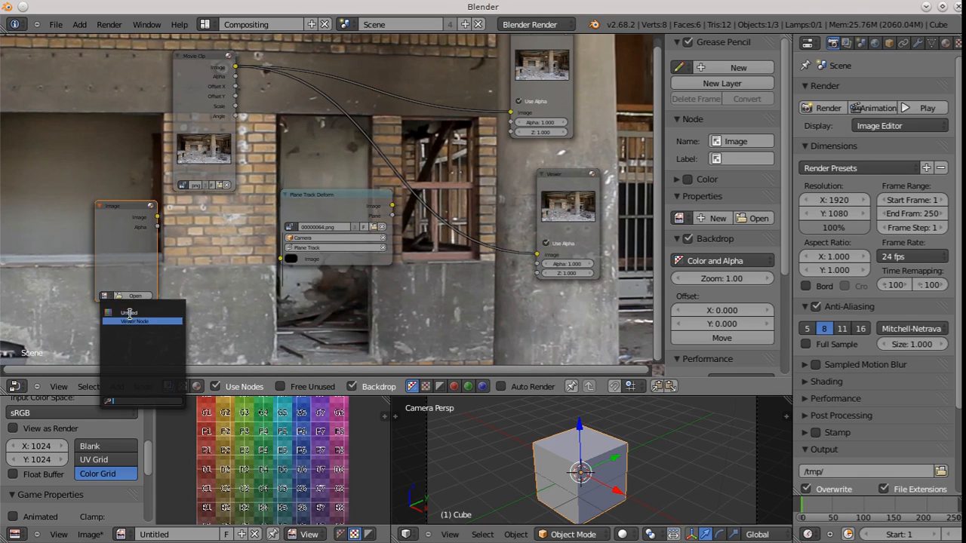
left_click(135, 313)
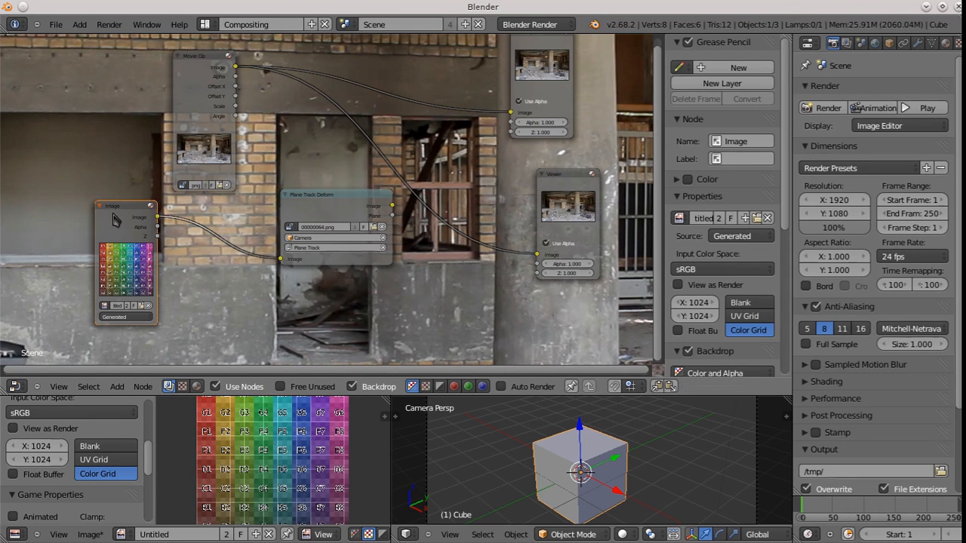
left_click(335, 194)
type("Image")
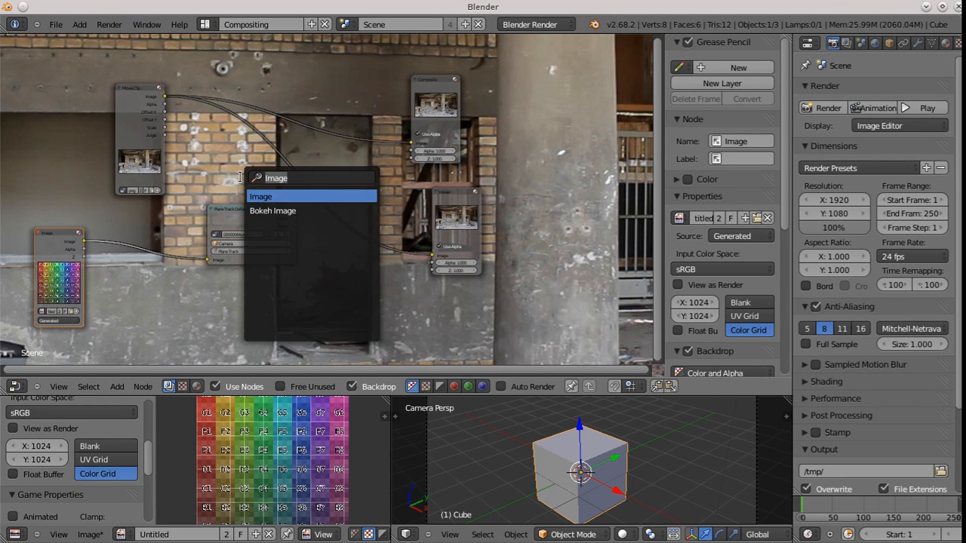
Step: Add an Alpha Over node to composite the deformed colour grid over the footage
type("alpha")
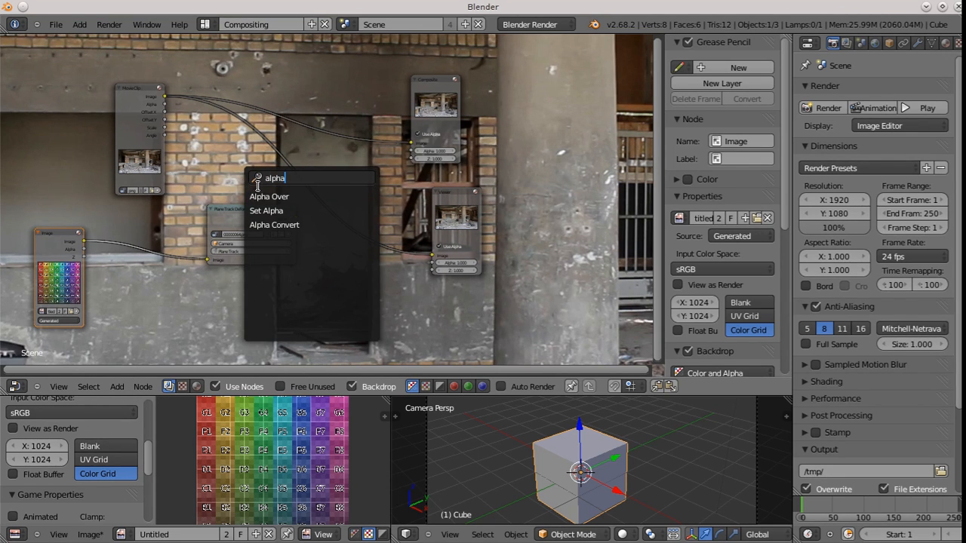
left_click(269, 197)
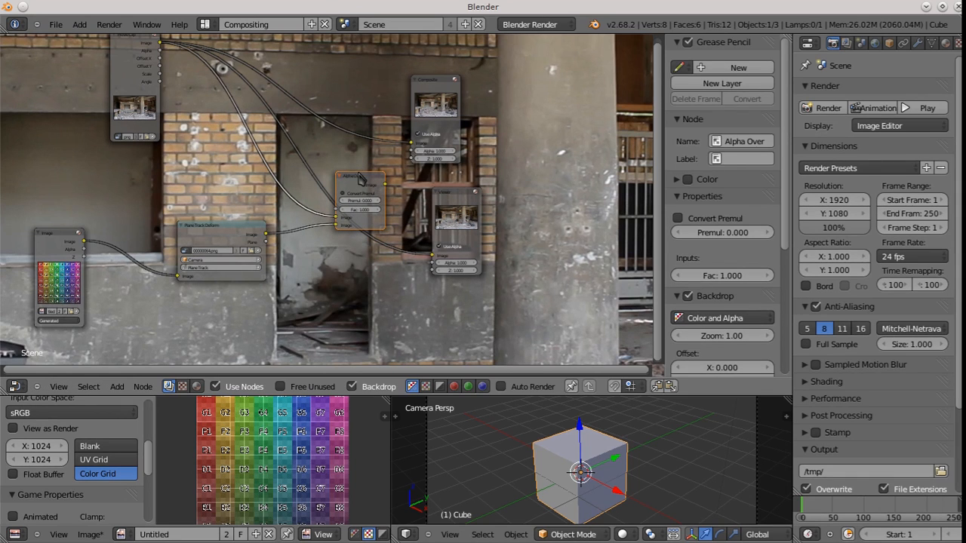
mouse_move(386, 189)
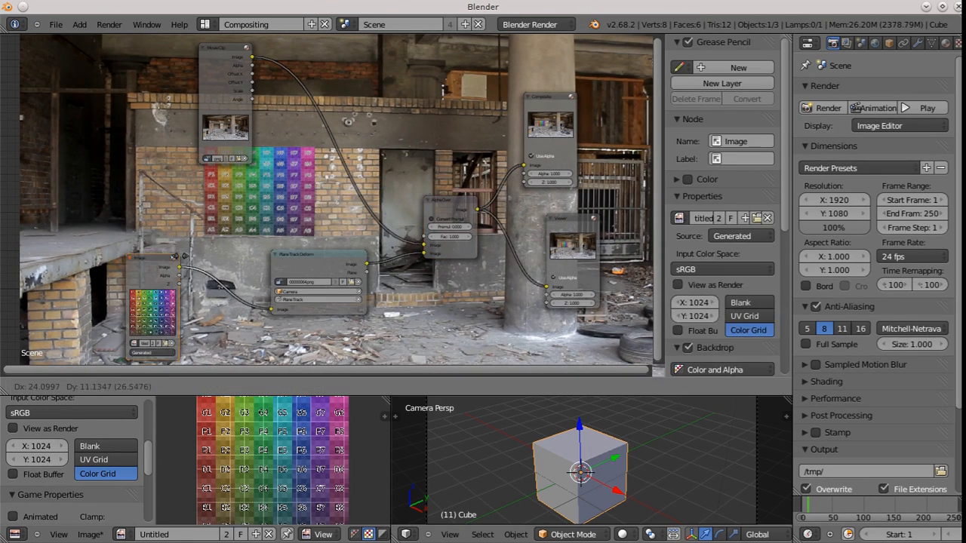
Step: Add a Mask node and assign the drawn mask datablock to it
left_click(118, 386)
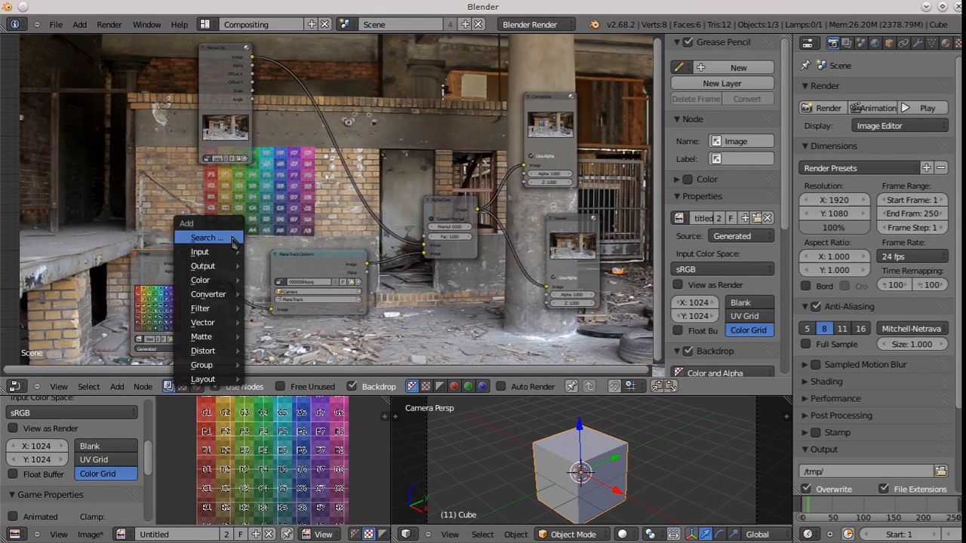
type("mask")
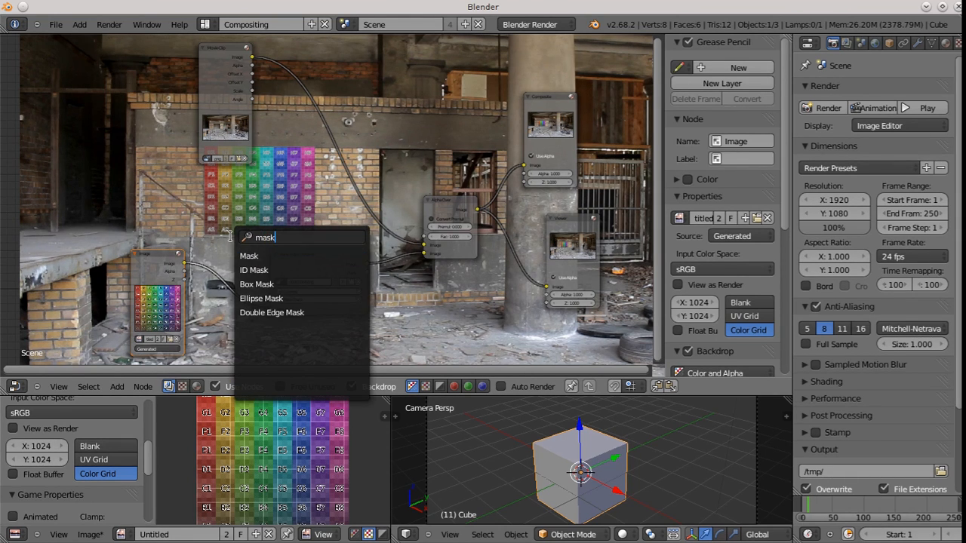
left_click(247, 256)
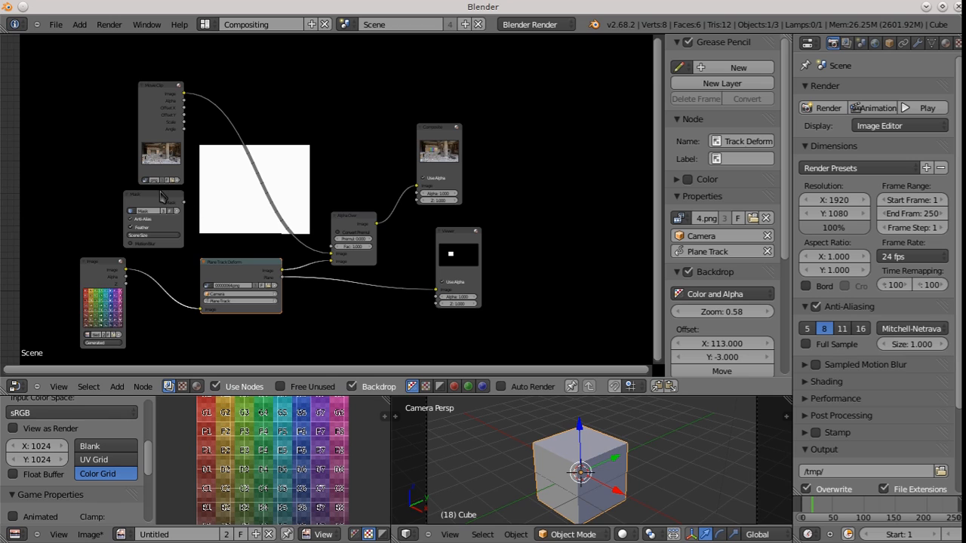
left_click(151, 204)
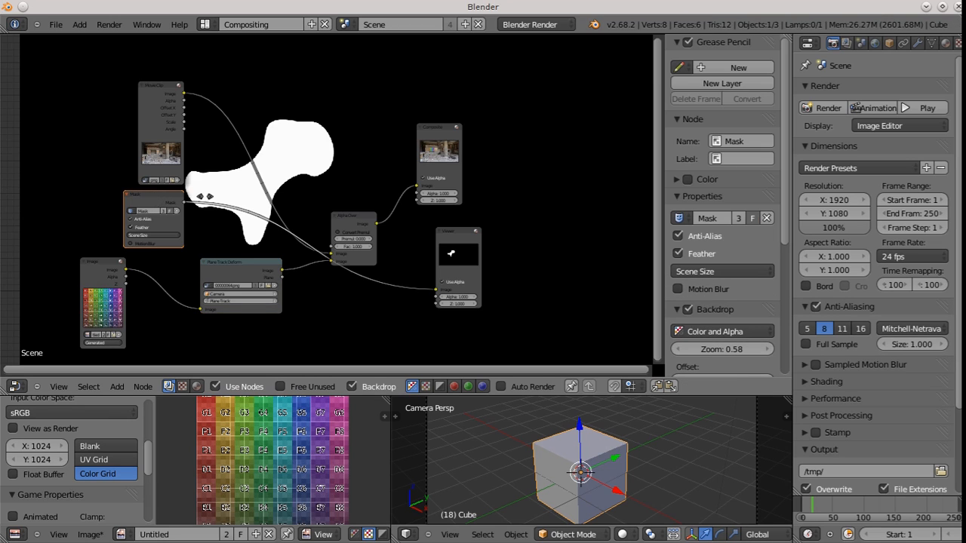
mouse_move(229, 244)
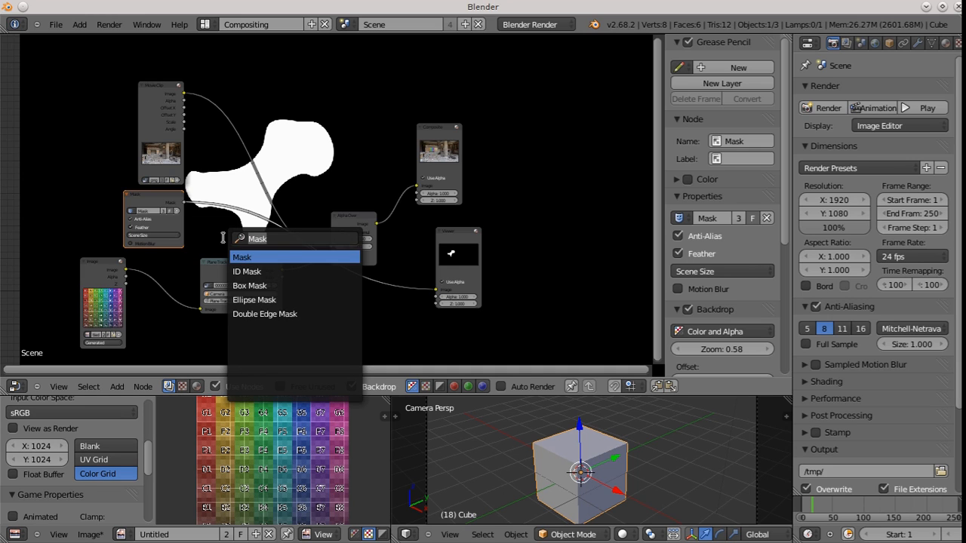
Step: Search for and add a Math node to the tree
type("math")
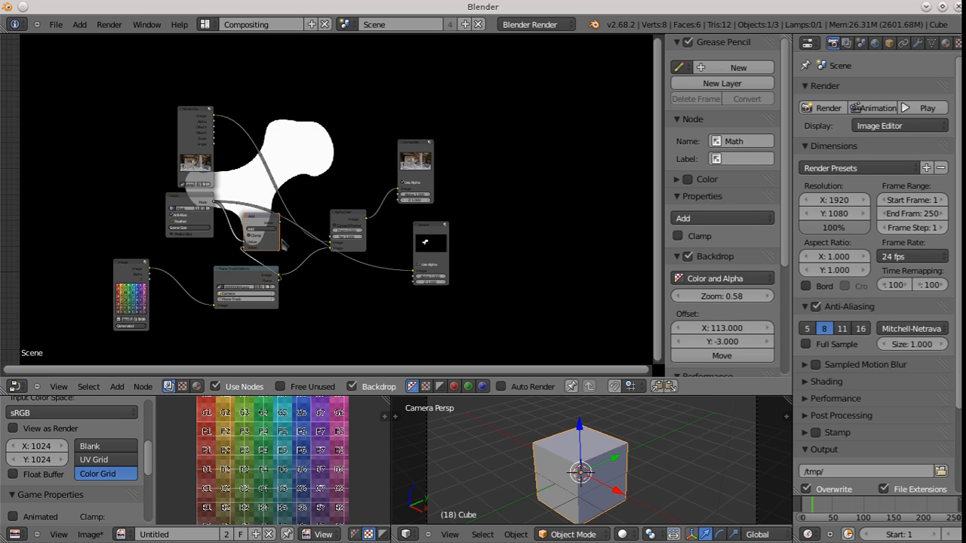
mouse_move(406, 276)
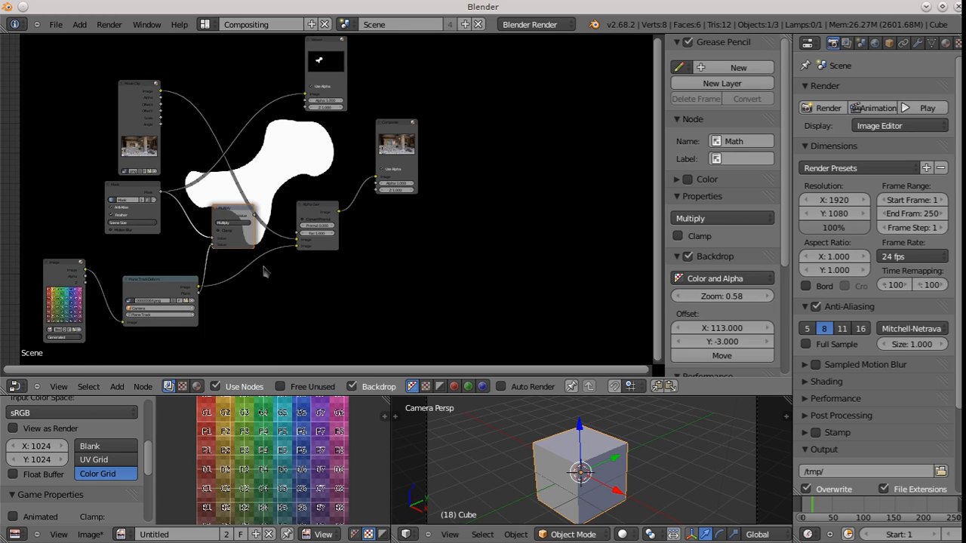
Step: Add a Set Alpha node and wire it between the mask math and Alpha Over
left_click(264, 266)
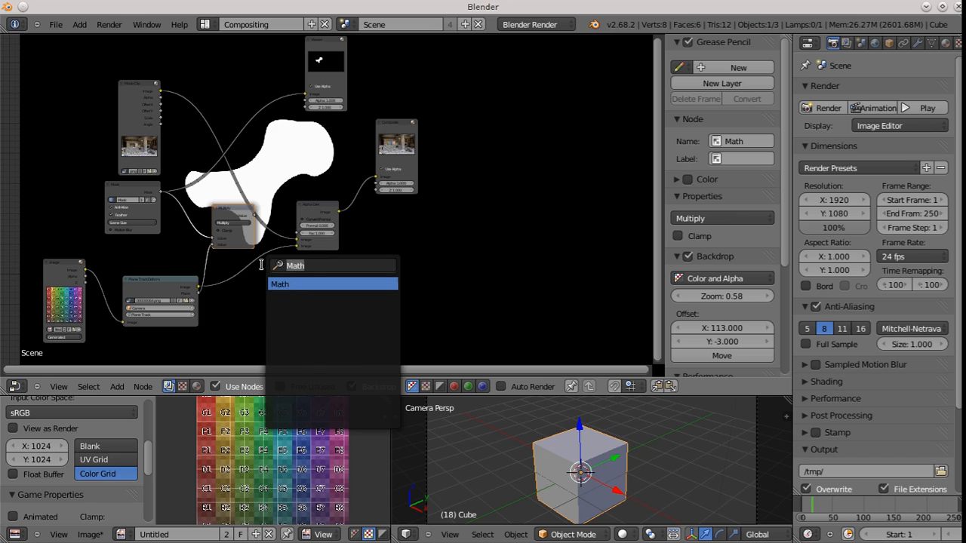
left_click(280, 284)
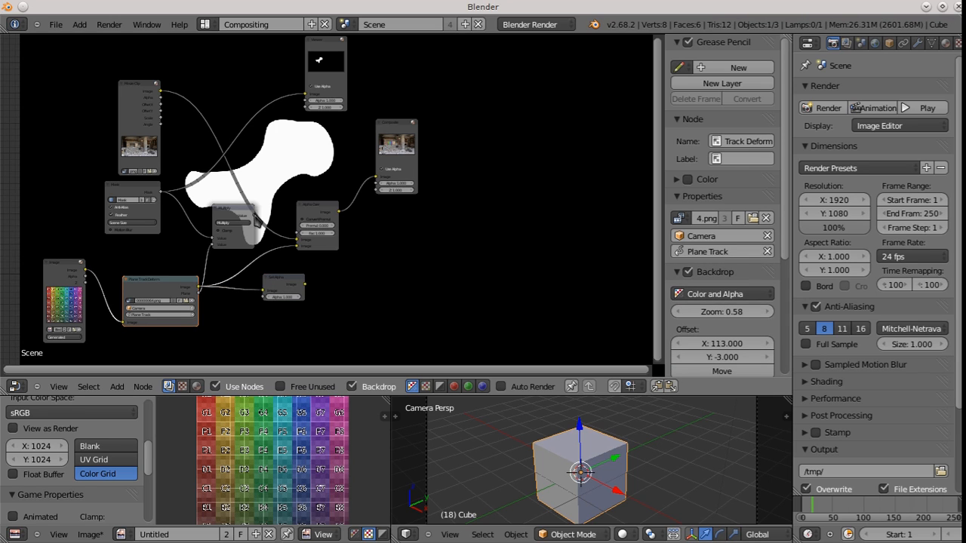
left_click(234, 226)
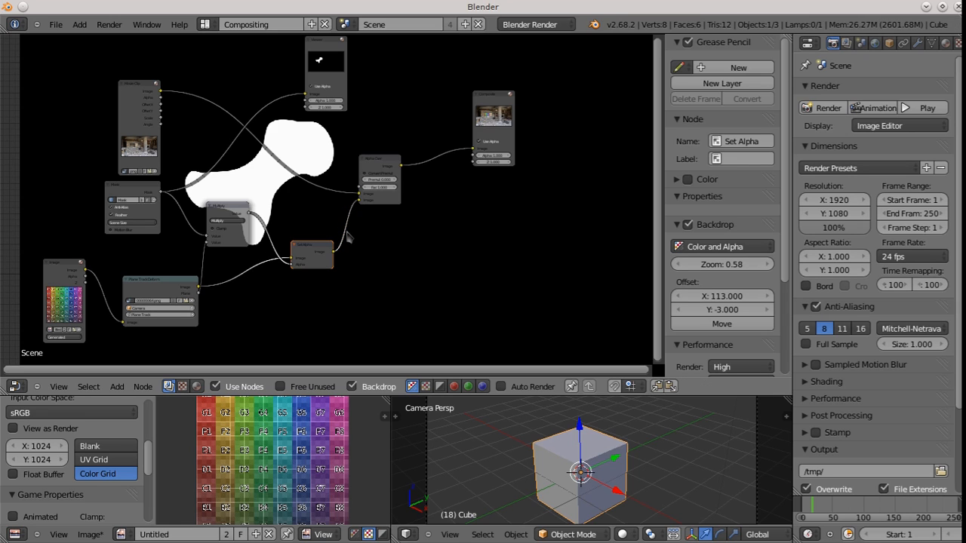
mouse_move(262, 266)
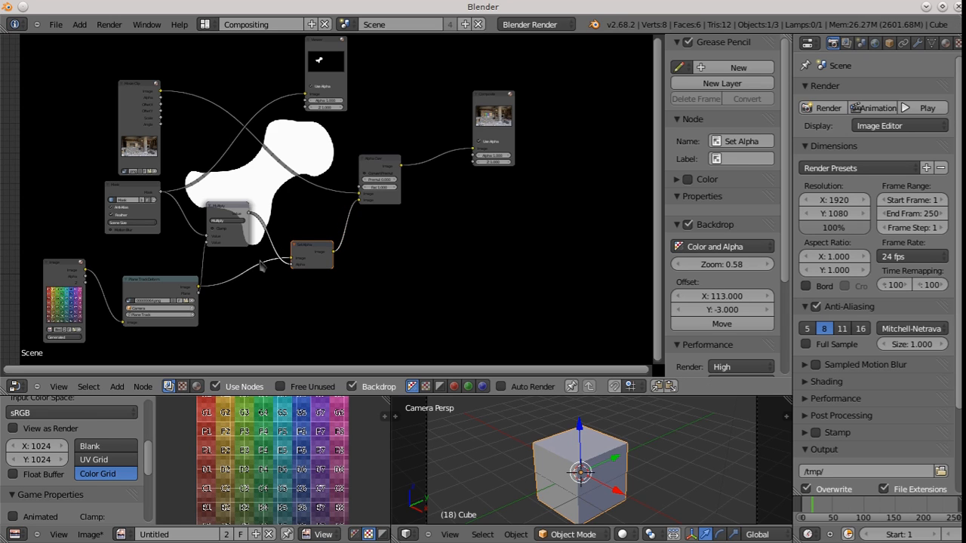
mouse_move(385, 163)
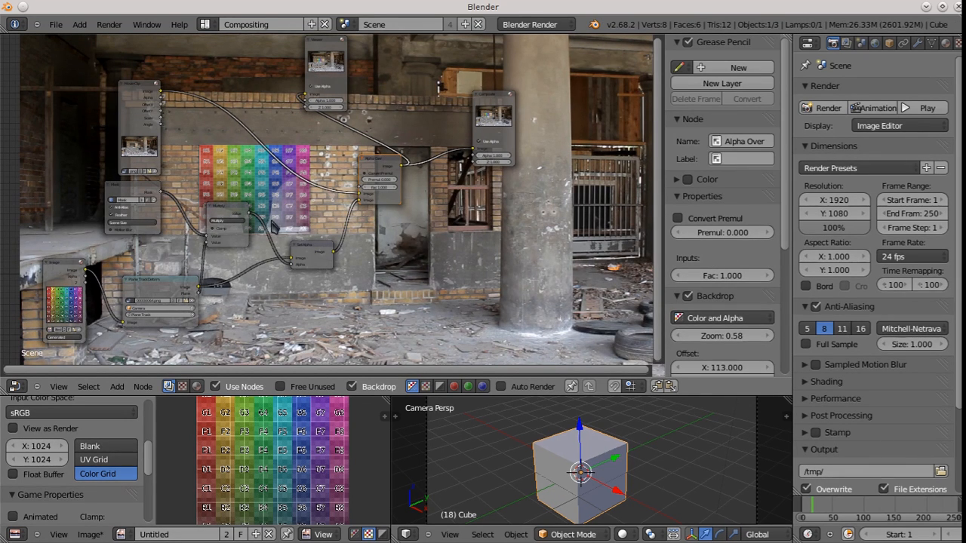
Step: Search for the Alpha Convert node to wire in before Alpha Over
left_click(116, 386)
type("Set Alph")
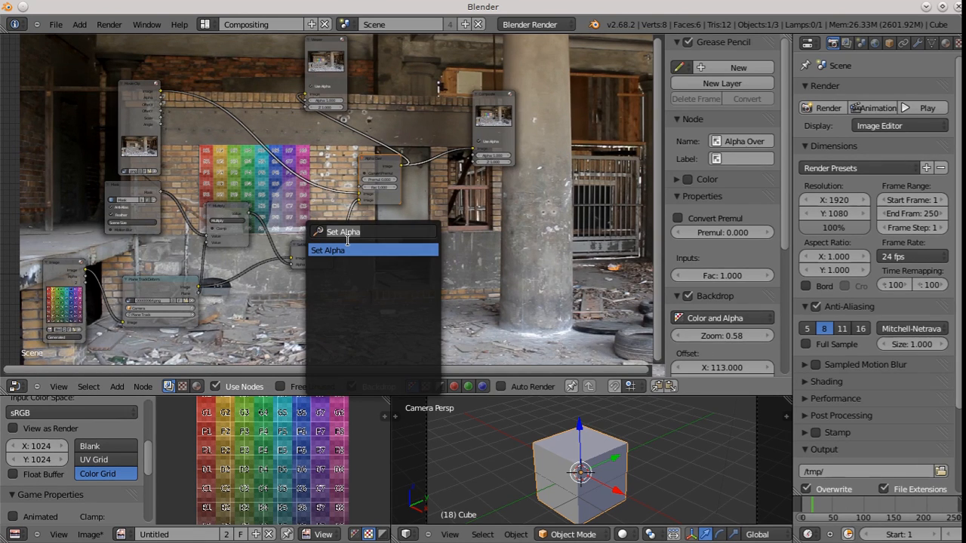
type("apl")
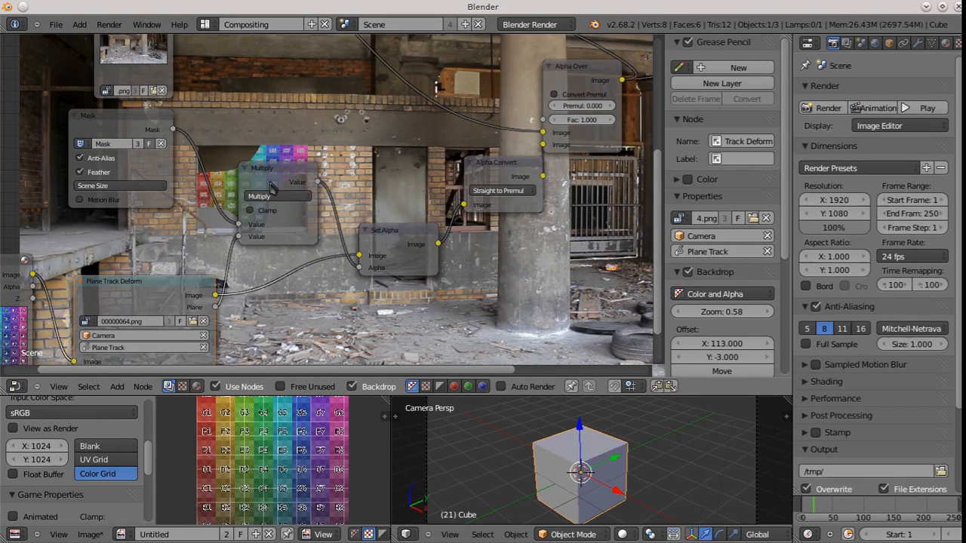
mouse_move(293, 145)
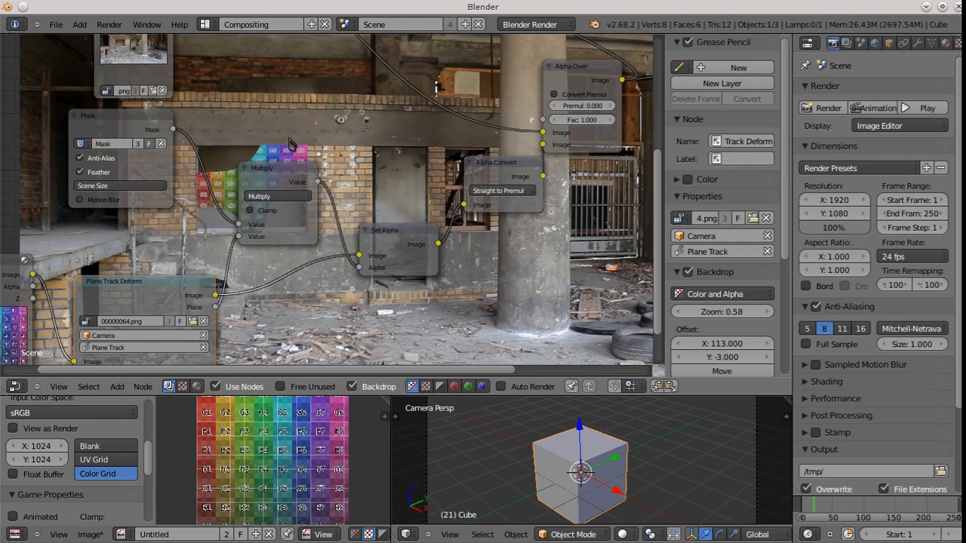
mouse_move(290, 172)
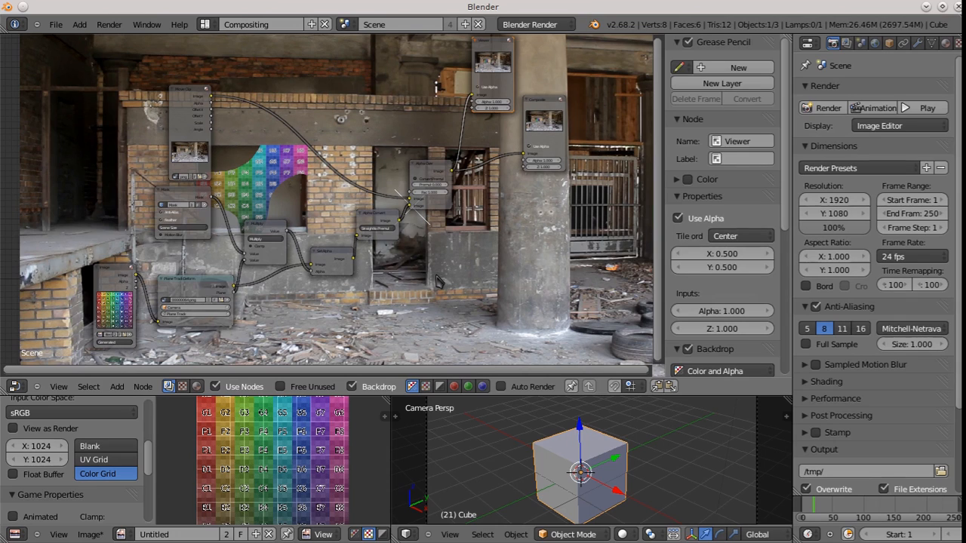
mouse_move(299, 233)
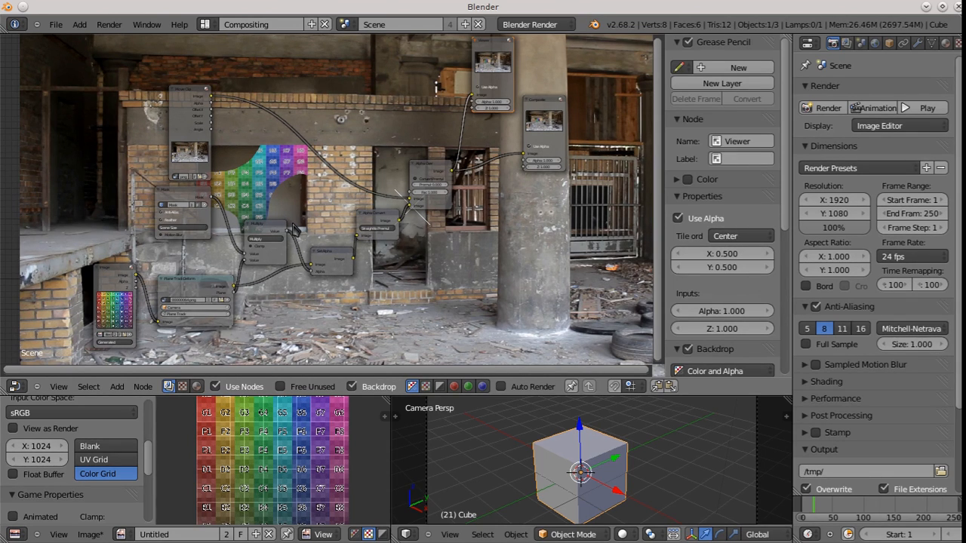
mouse_move(294, 226)
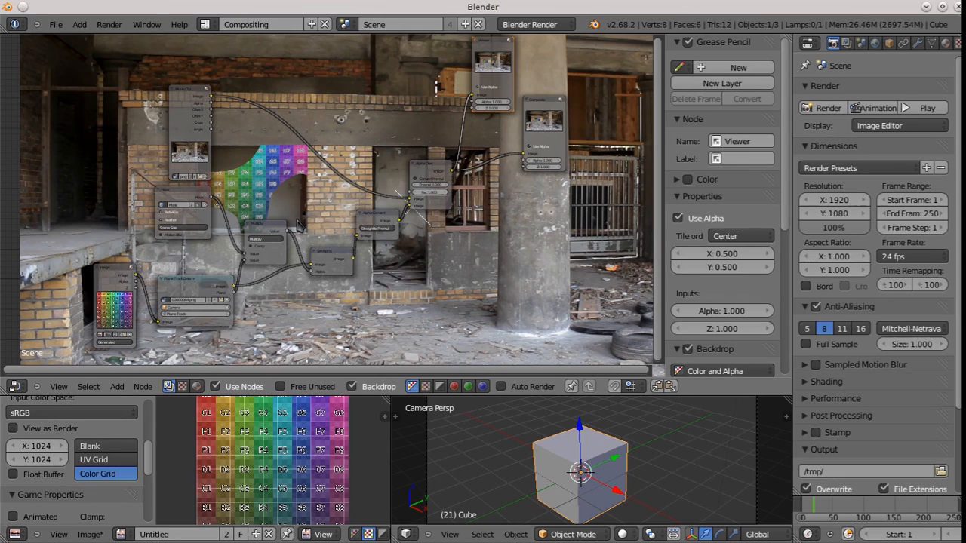